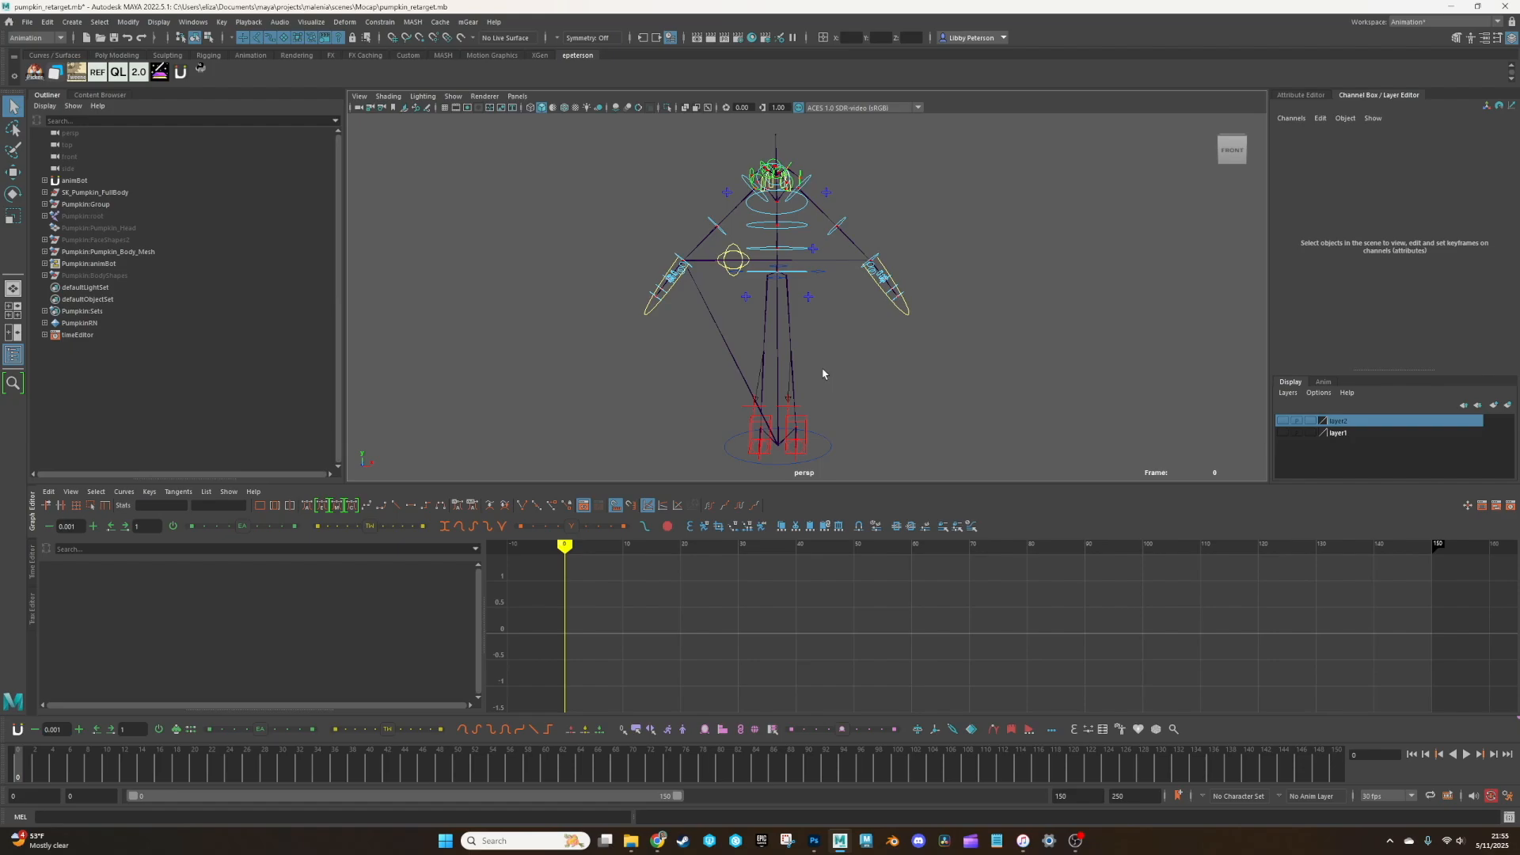
{"action": "mouse_move", "coordinate": [943, 311]}
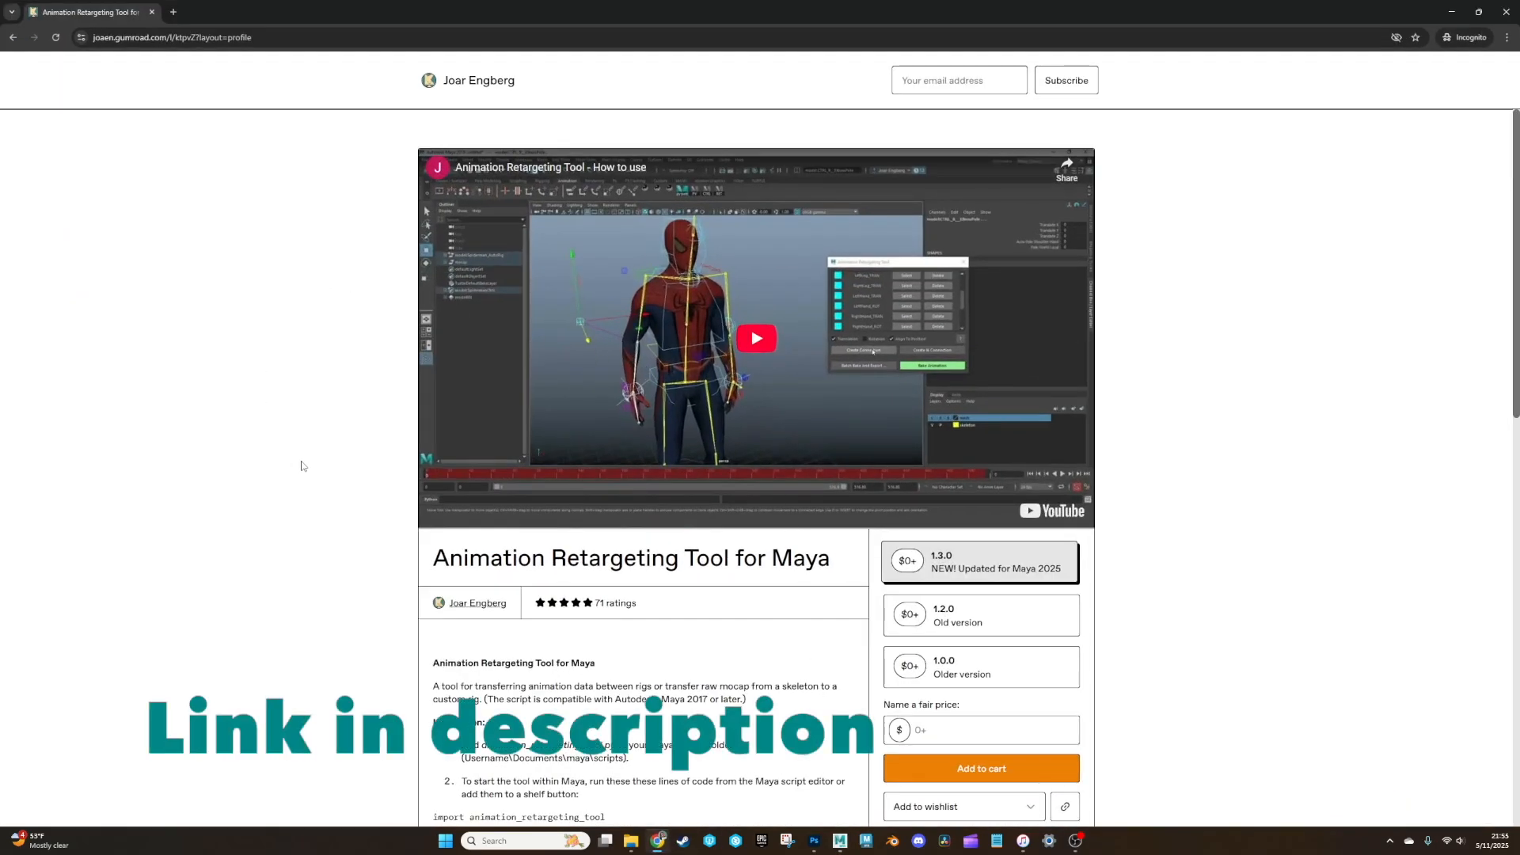
Step: Scroll the Gumroad product page down to the tool's Installation section
{"action": "scroll", "scroll_direction": "down", "scroll_amount": 3}
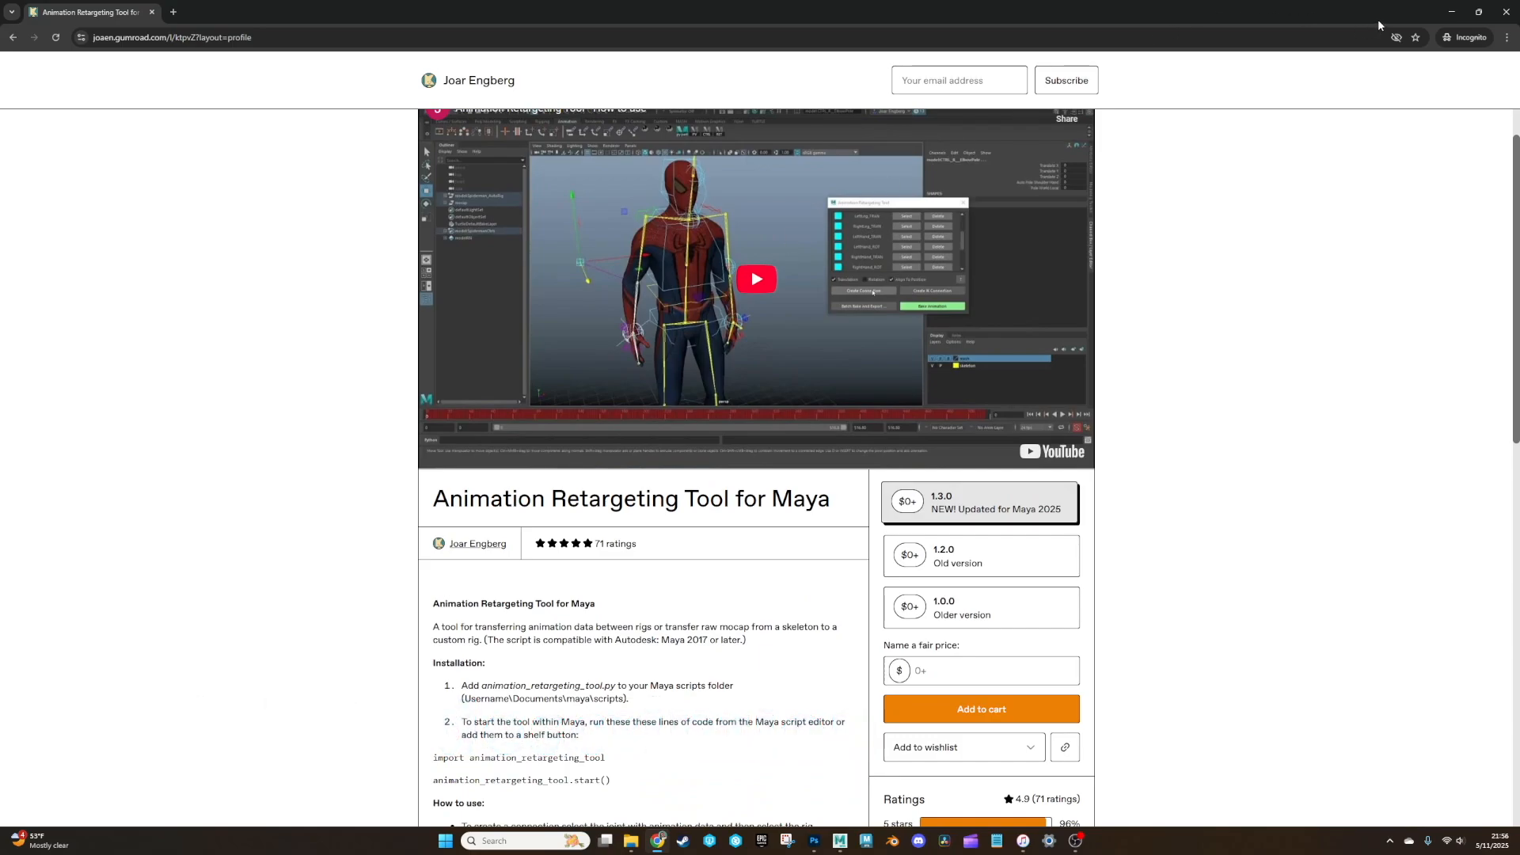
{"action": "mouse_move", "coordinate": [1453, 12]}
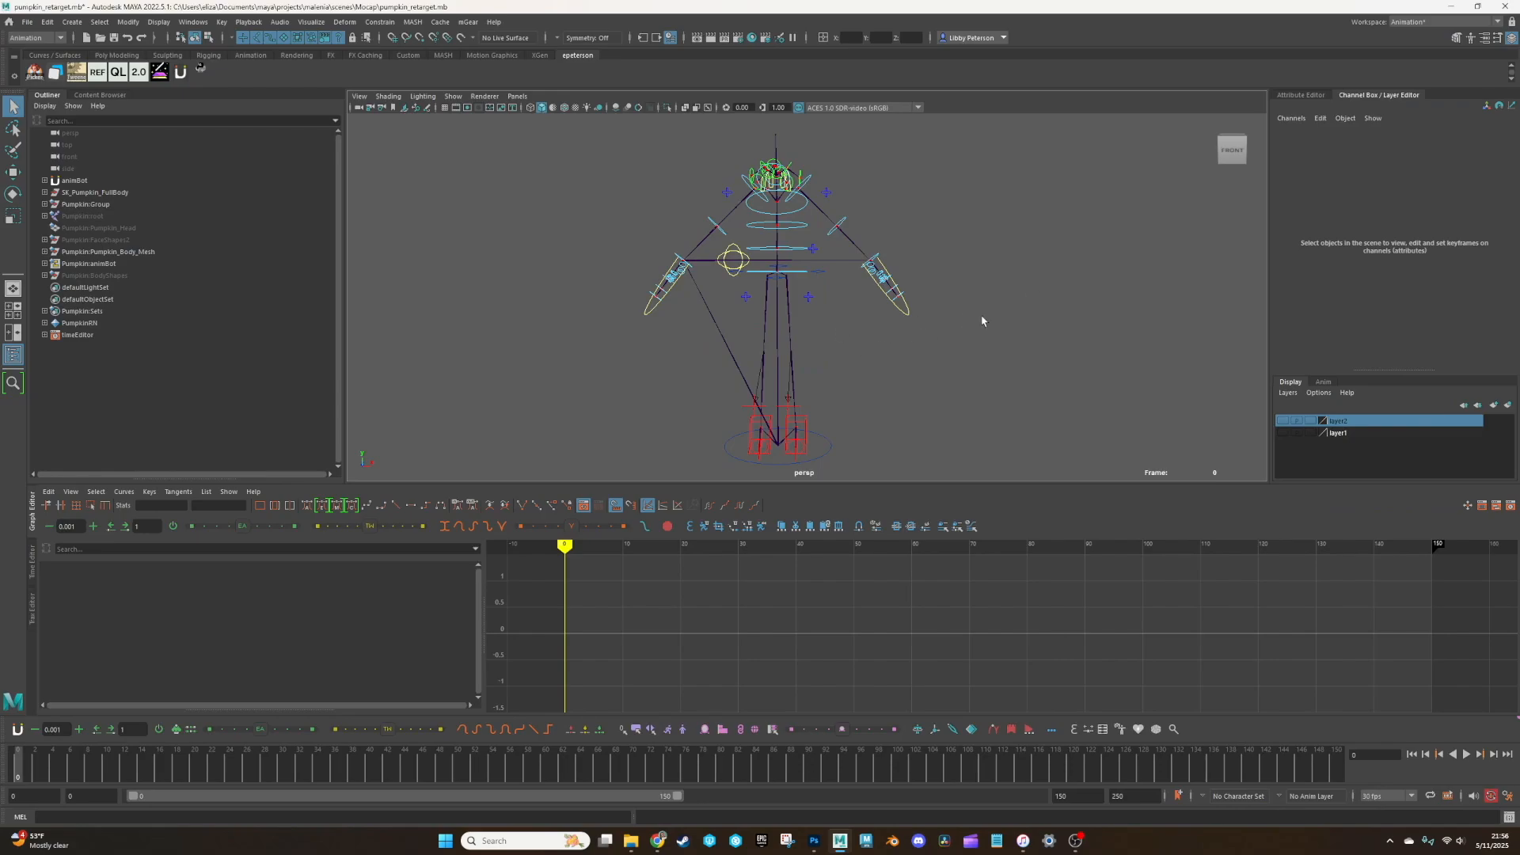
{"action": "mouse_move", "coordinate": [838, 366]}
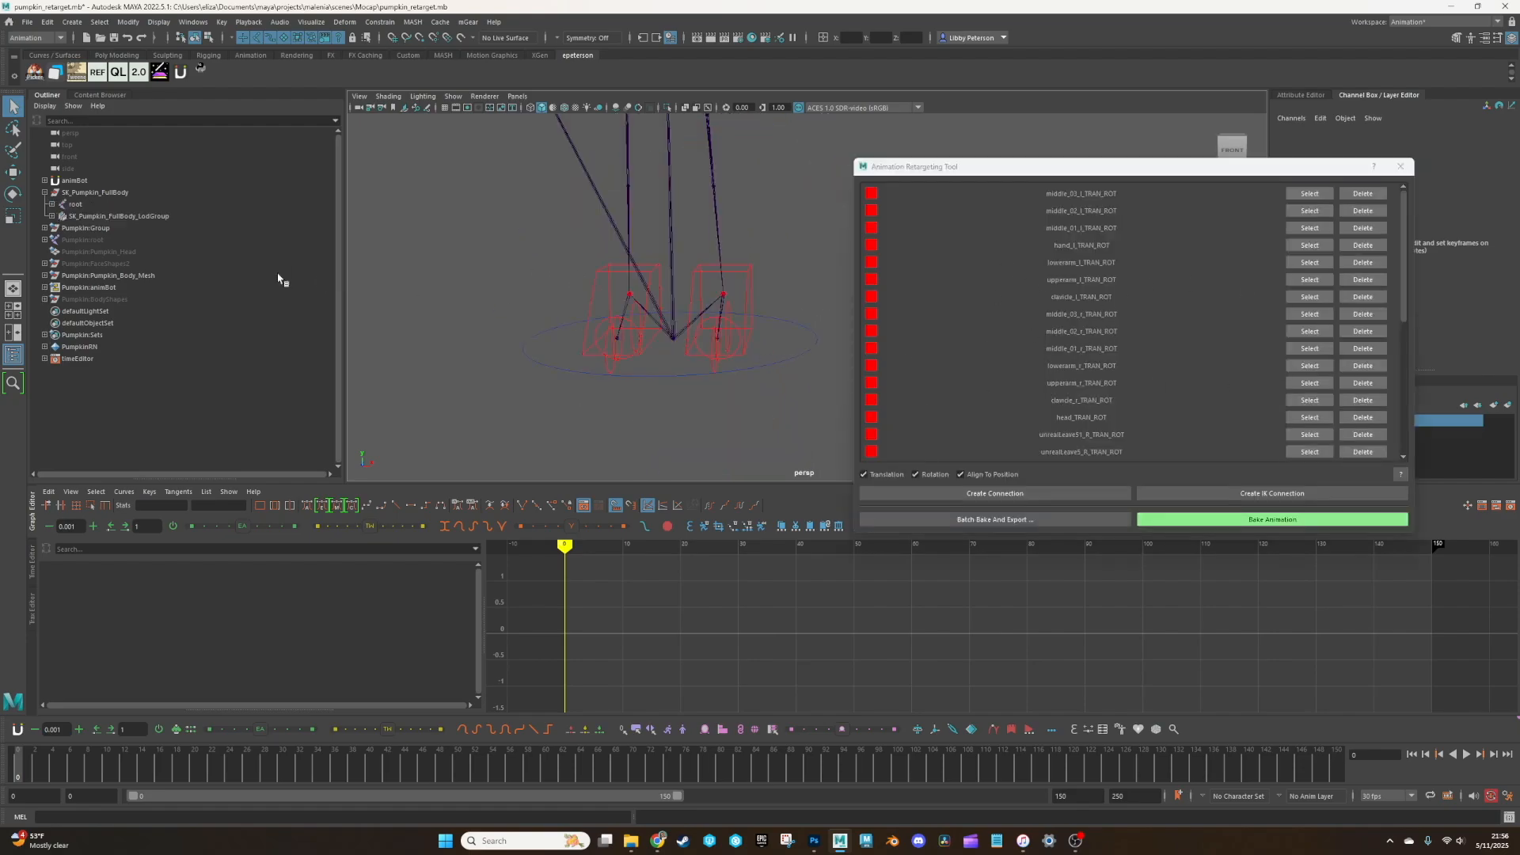
Step: Open the Animation Retargeting Tool beside the pumpkin rig, showing its joint connections
{"action": "left_click", "coordinate": [74, 203]}
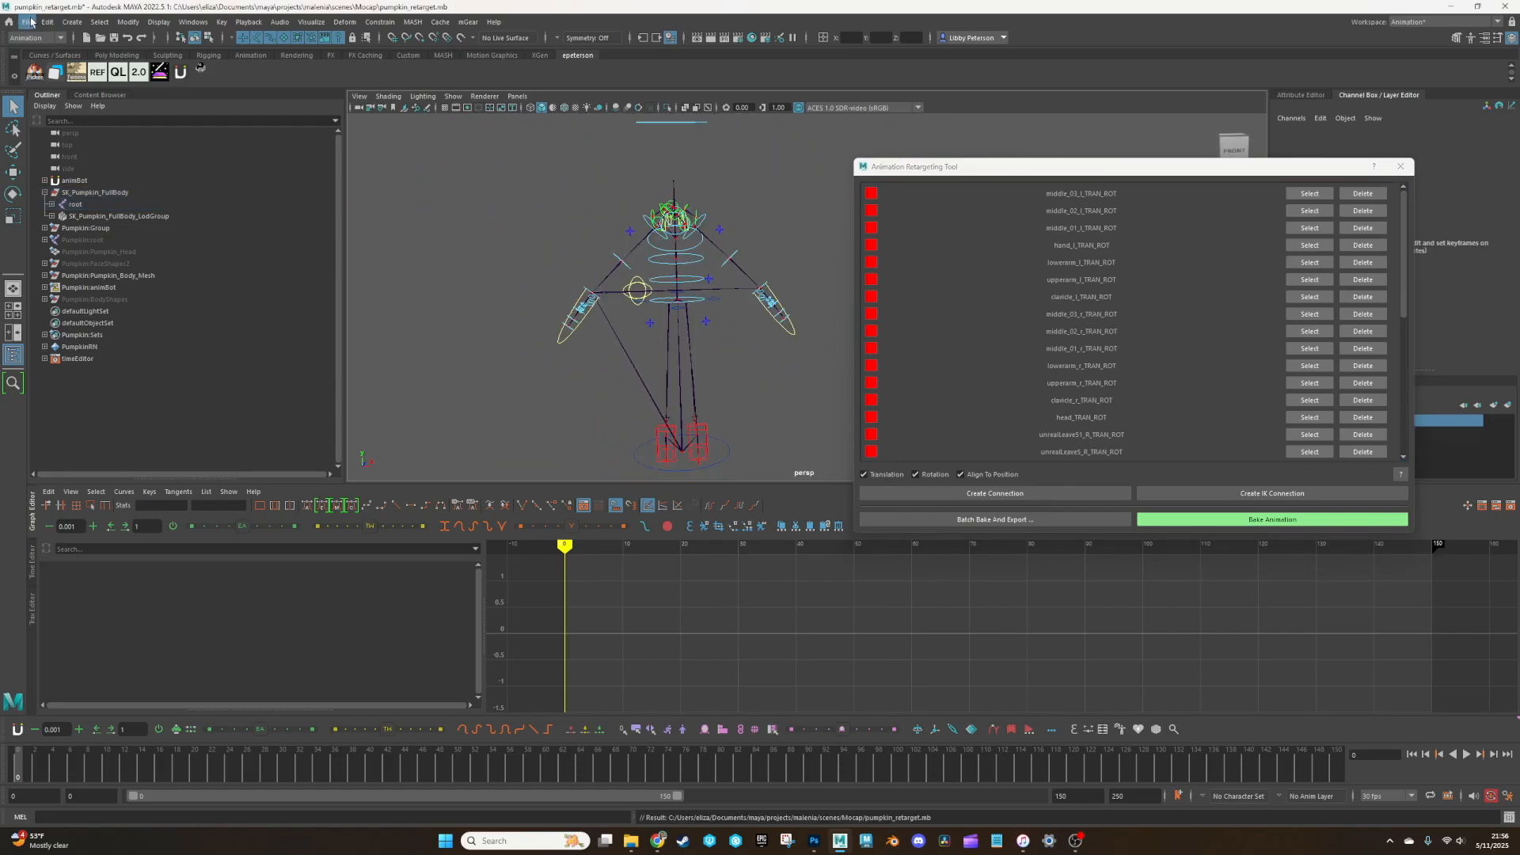
{"action": "mouse_move", "coordinate": [713, 213]}
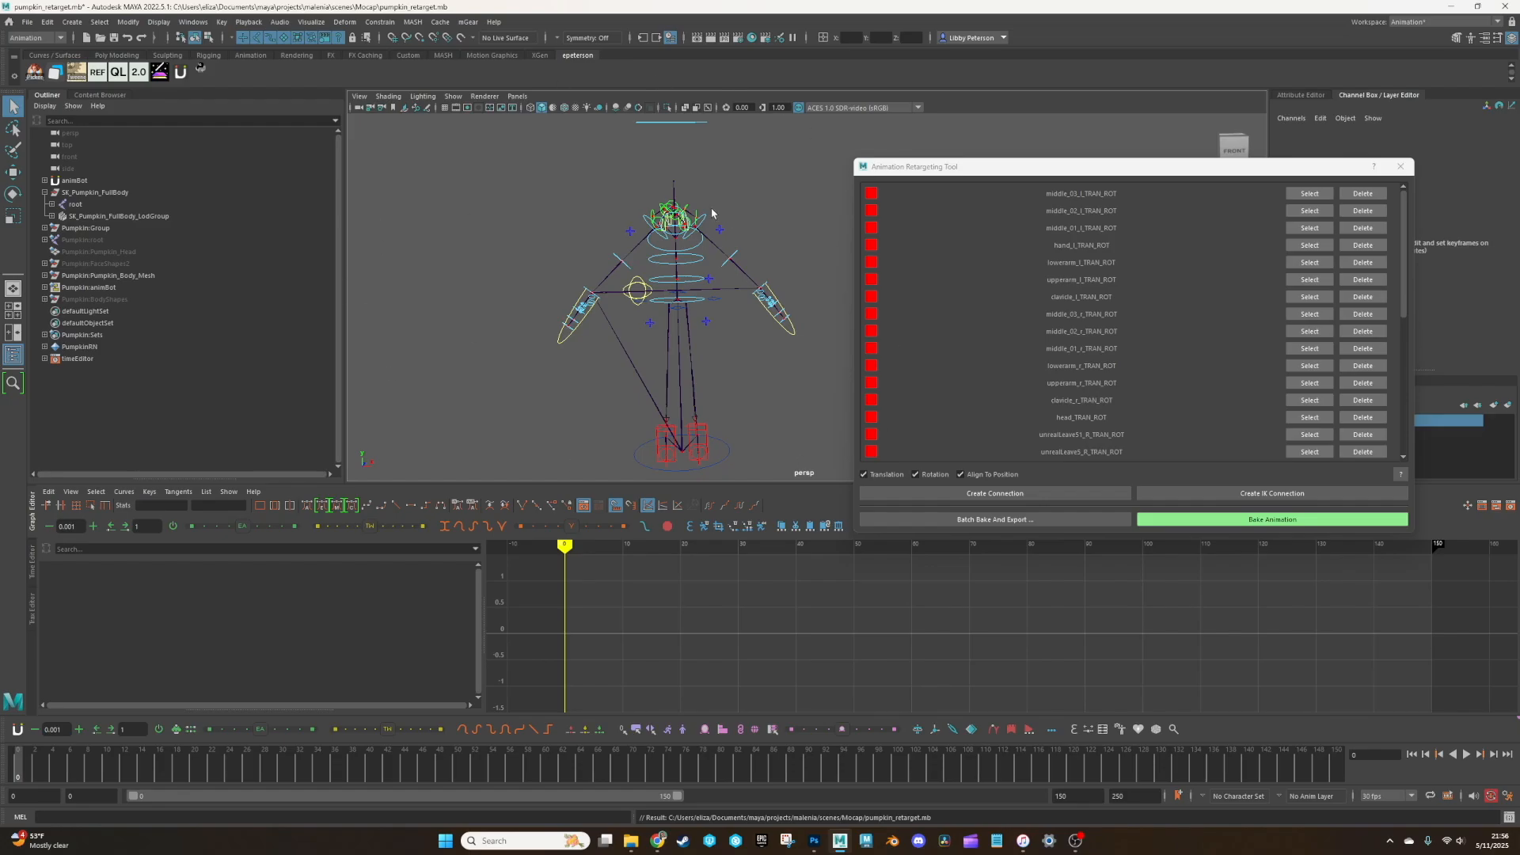
{"action": "mouse_move", "coordinate": [1121, 460]}
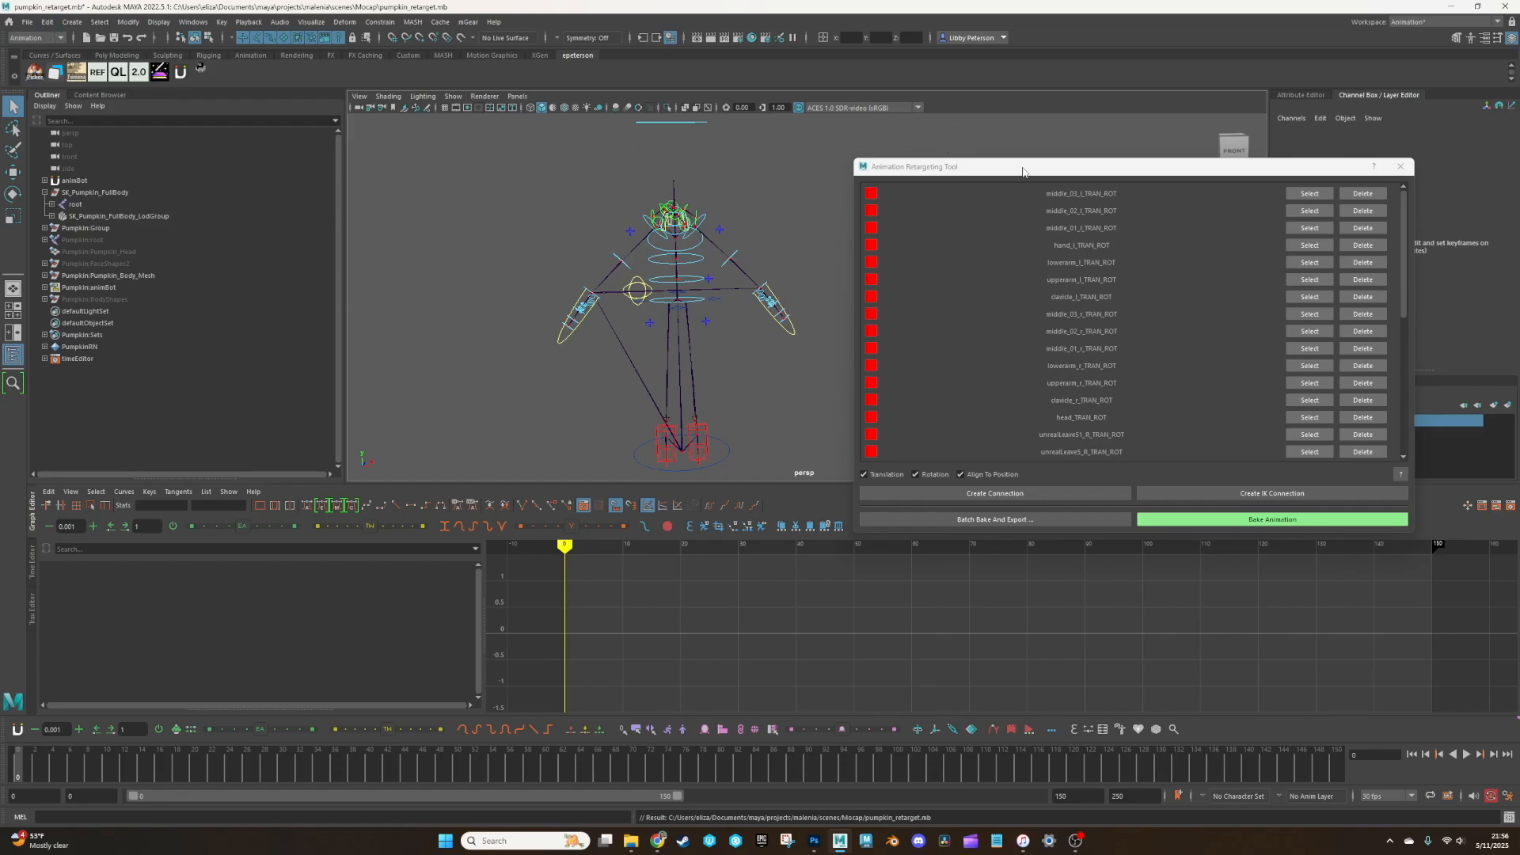
Step: Import the mocap animation and save the scene as pumpkin_idle_break_unreal.mb
{"action": "left_click", "coordinate": [29, 22]}
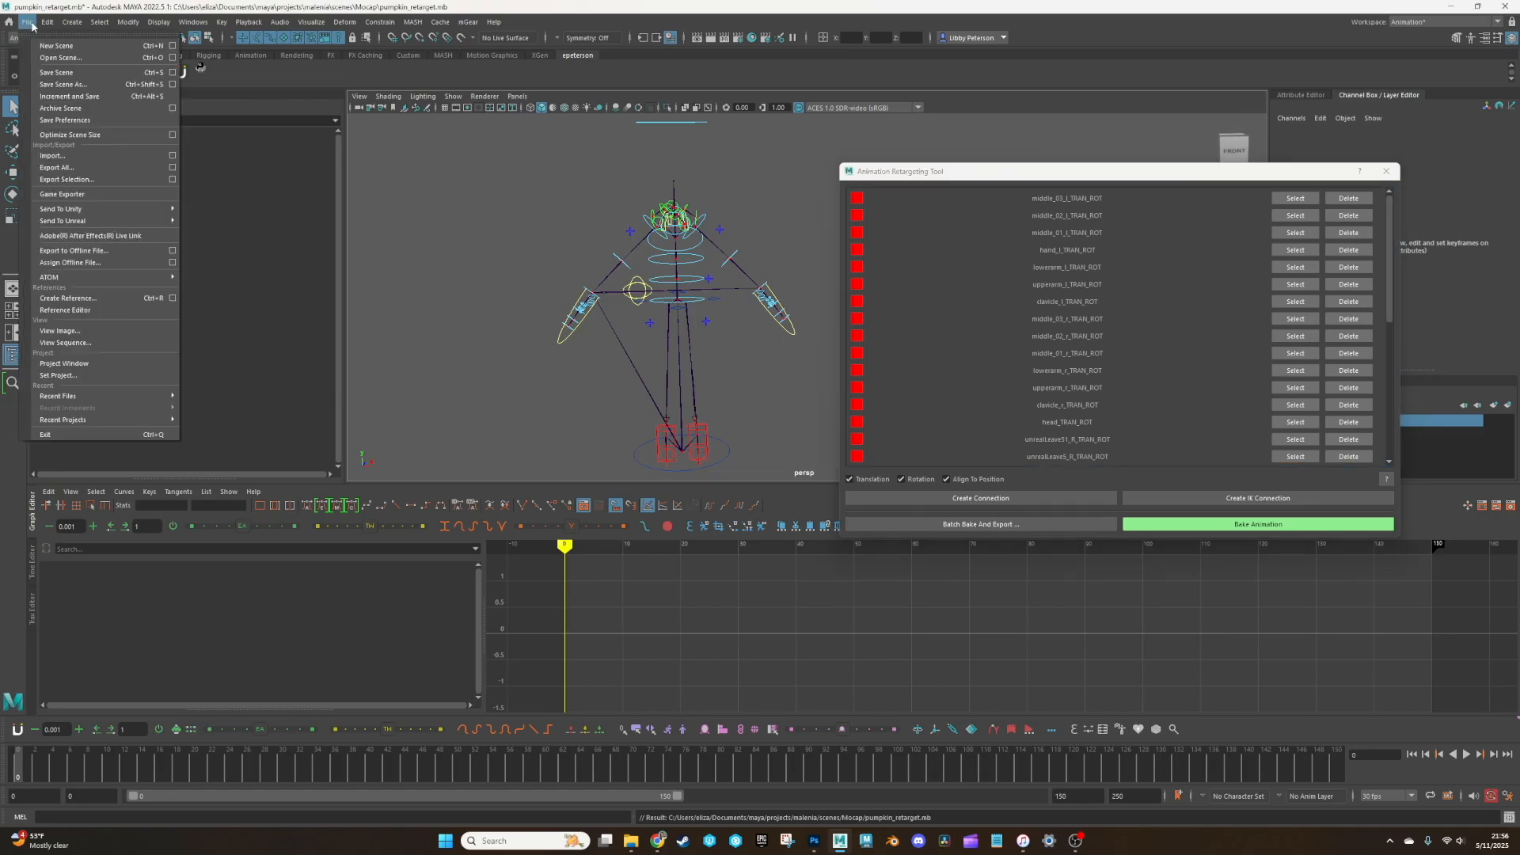
{"action": "mouse_move", "coordinate": [87, 167]}
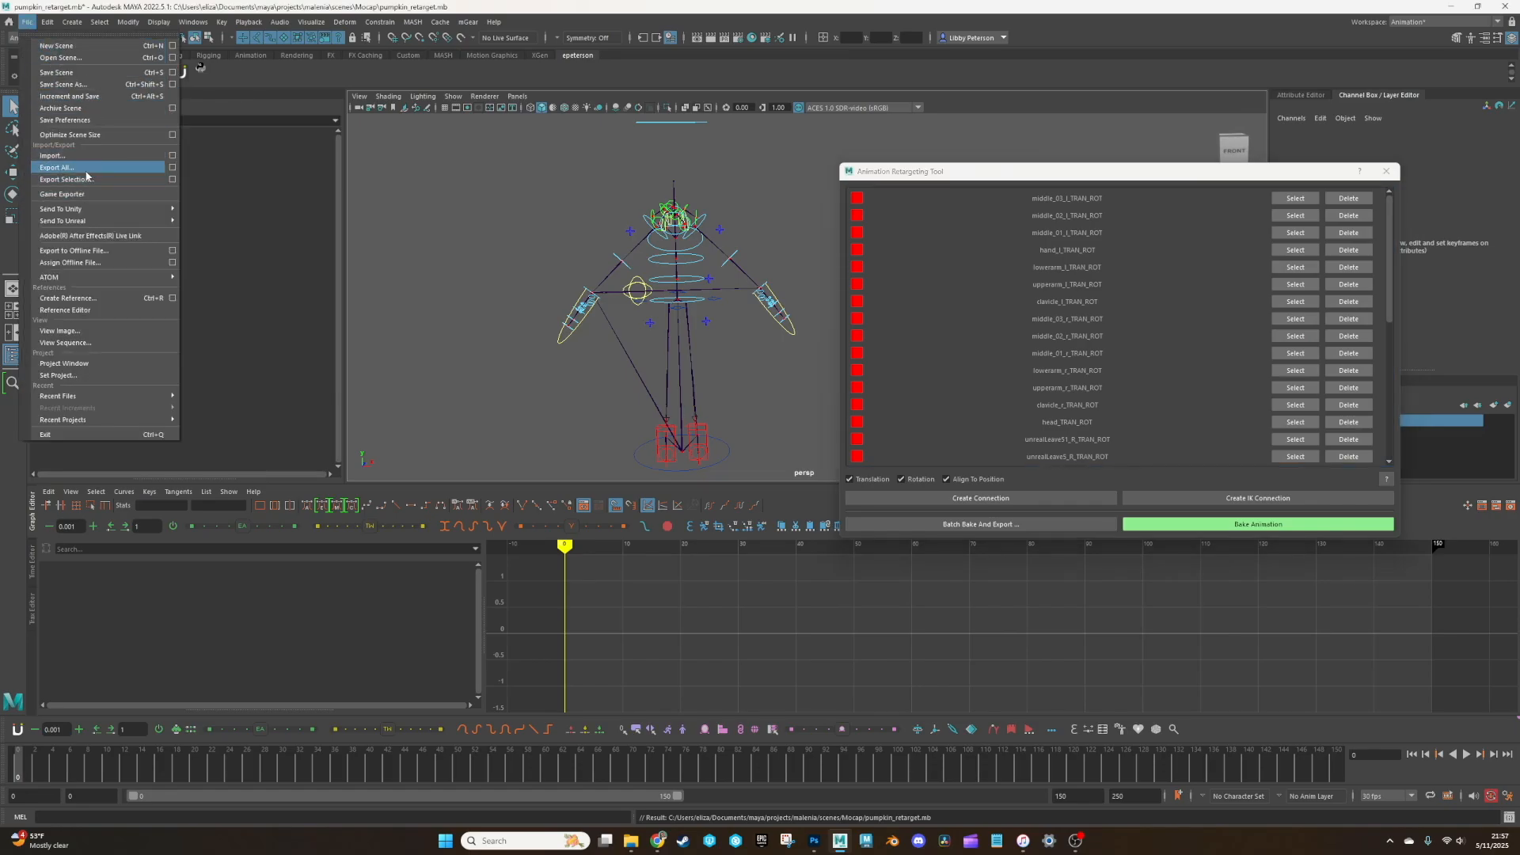
{"action": "left_click", "coordinate": [53, 155]}
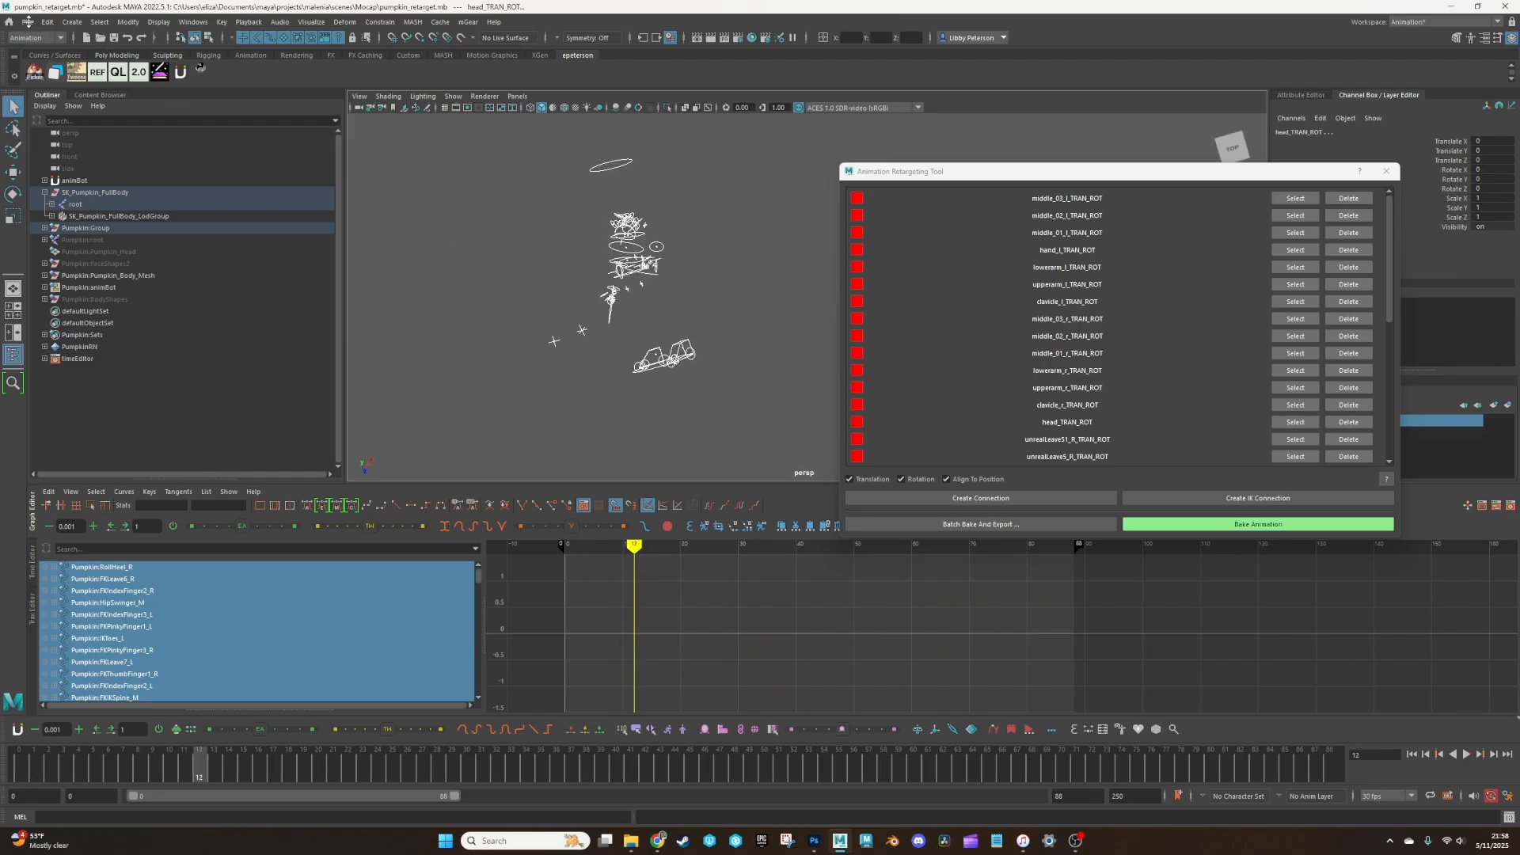
{"action": "left_click", "coordinate": [38, 22]}
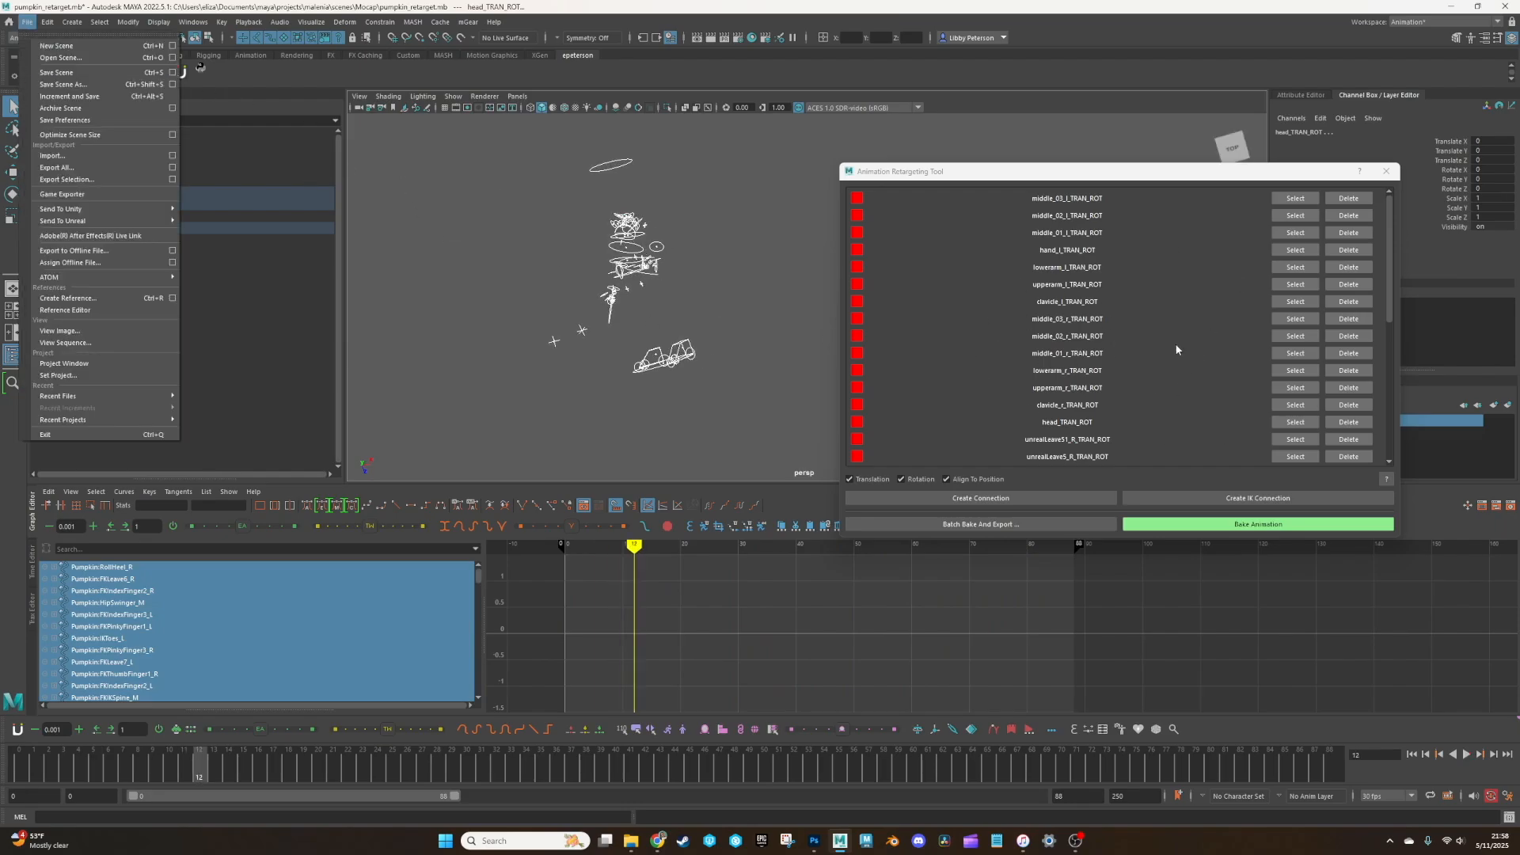
{"action": "mouse_move", "coordinate": [62, 108]}
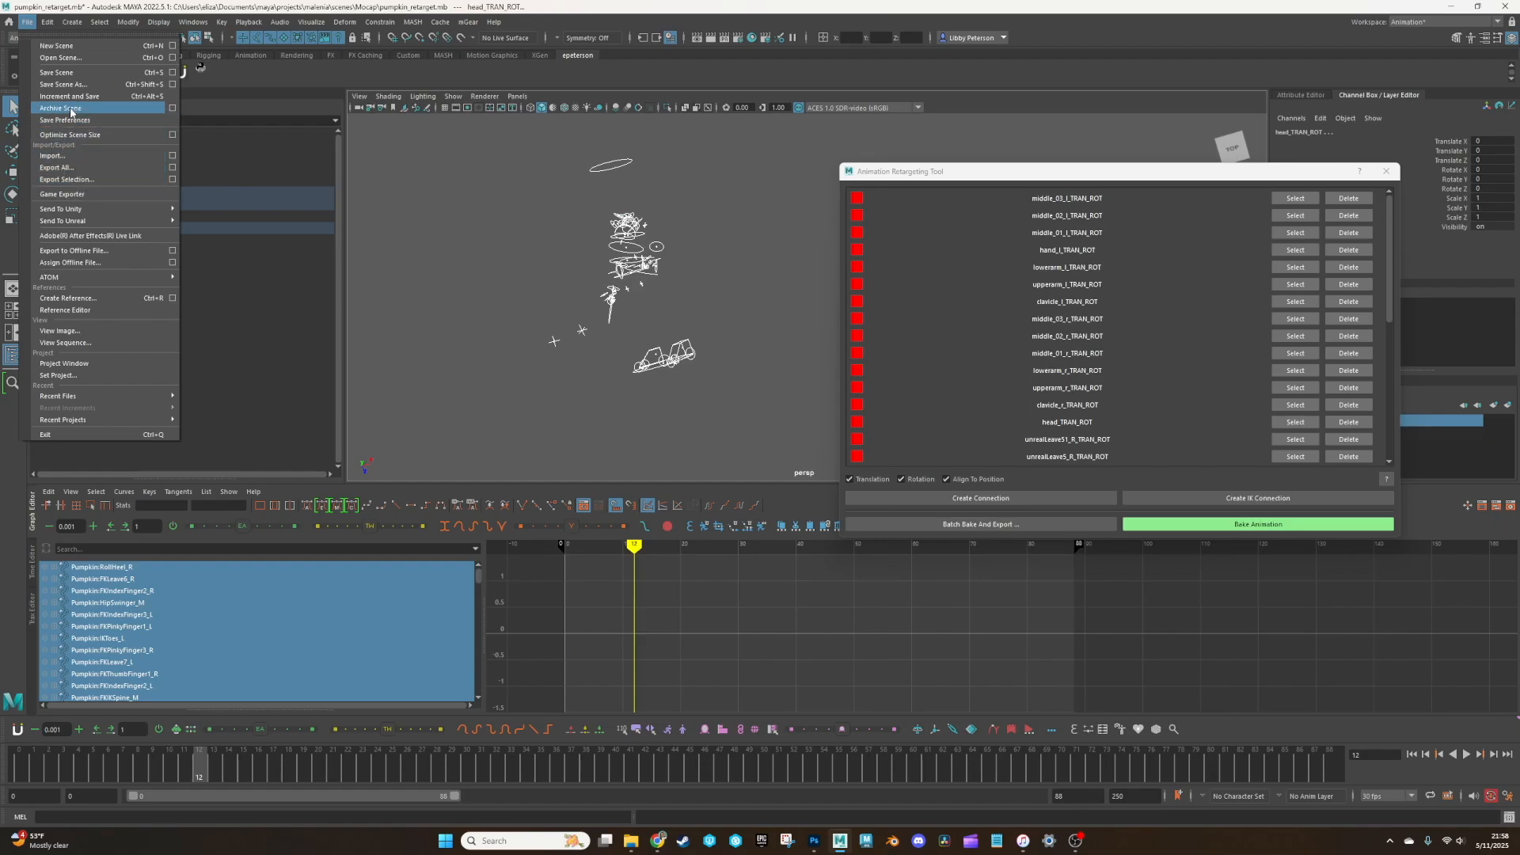
{"action": "left_click", "coordinate": [64, 85]}
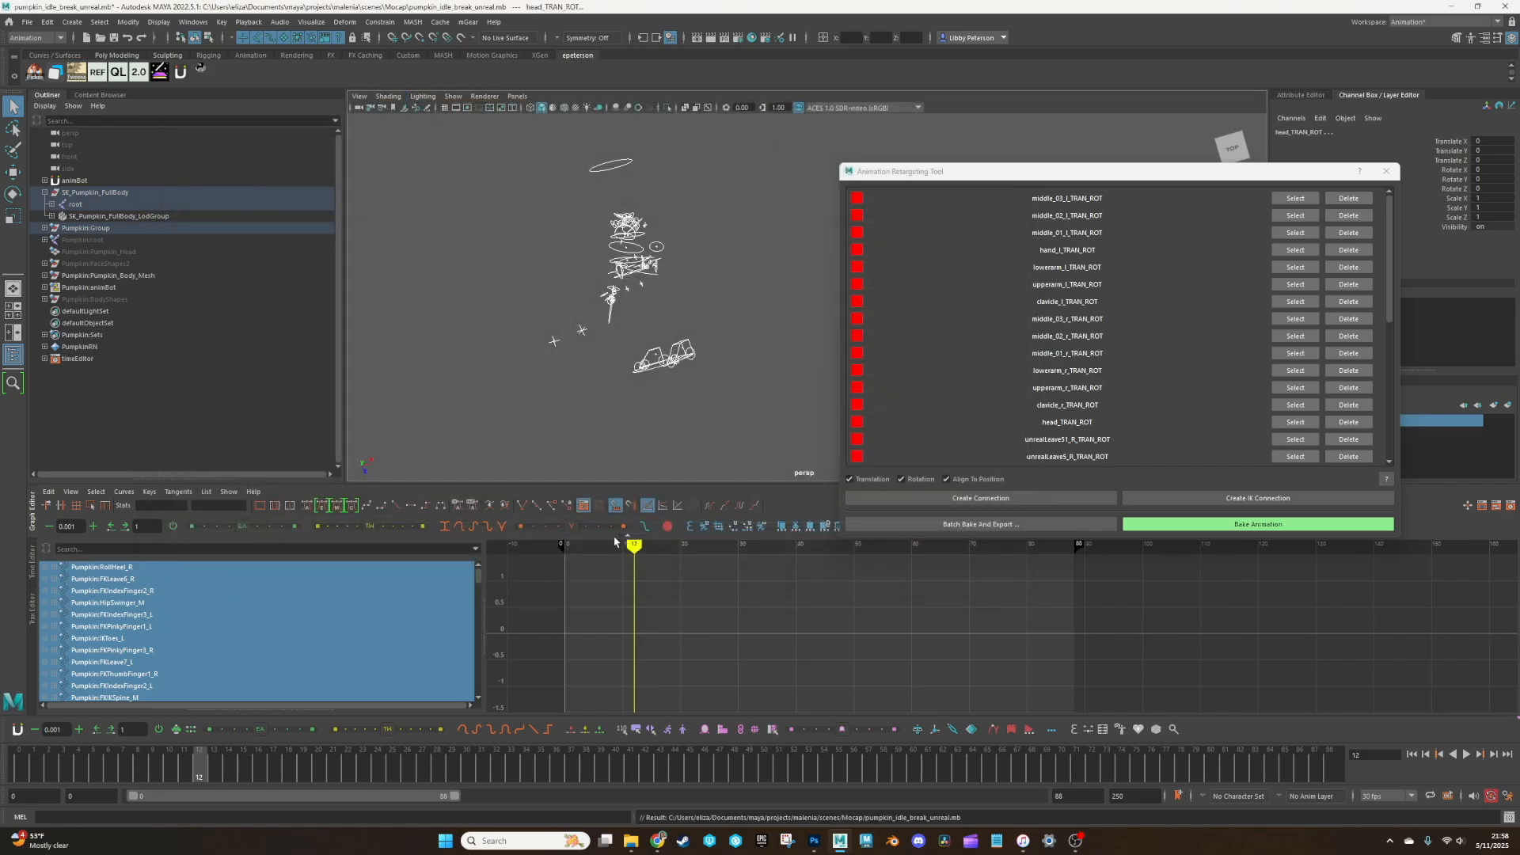
Step: Bake the retargeted animation onto the pumpkin controls, confirming deletion of the connections
{"action": "left_click", "coordinate": [1257, 525]}
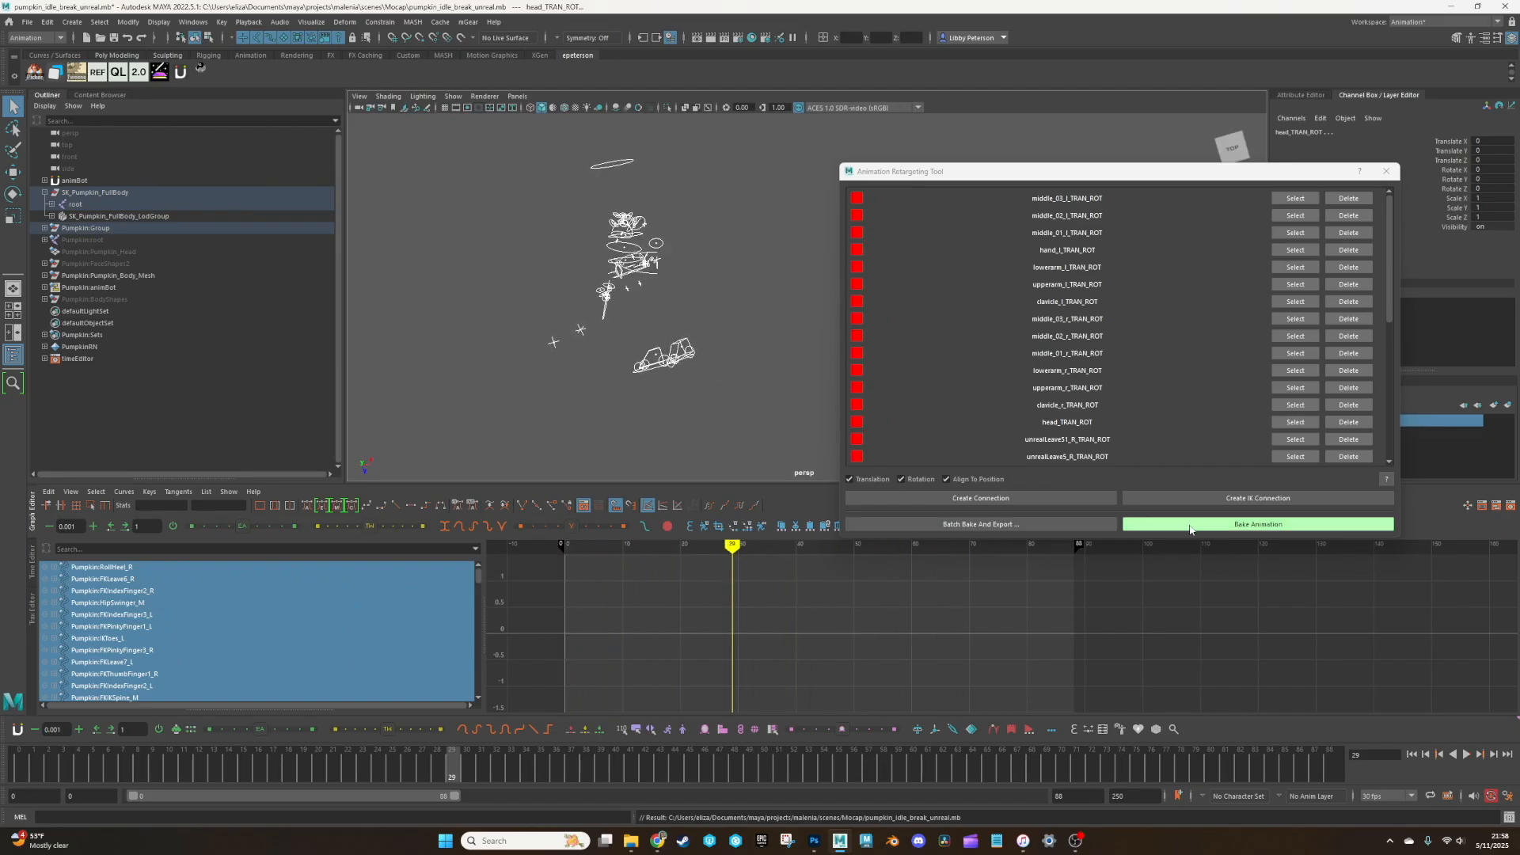
{"action": "left_click", "coordinate": [1257, 524]}
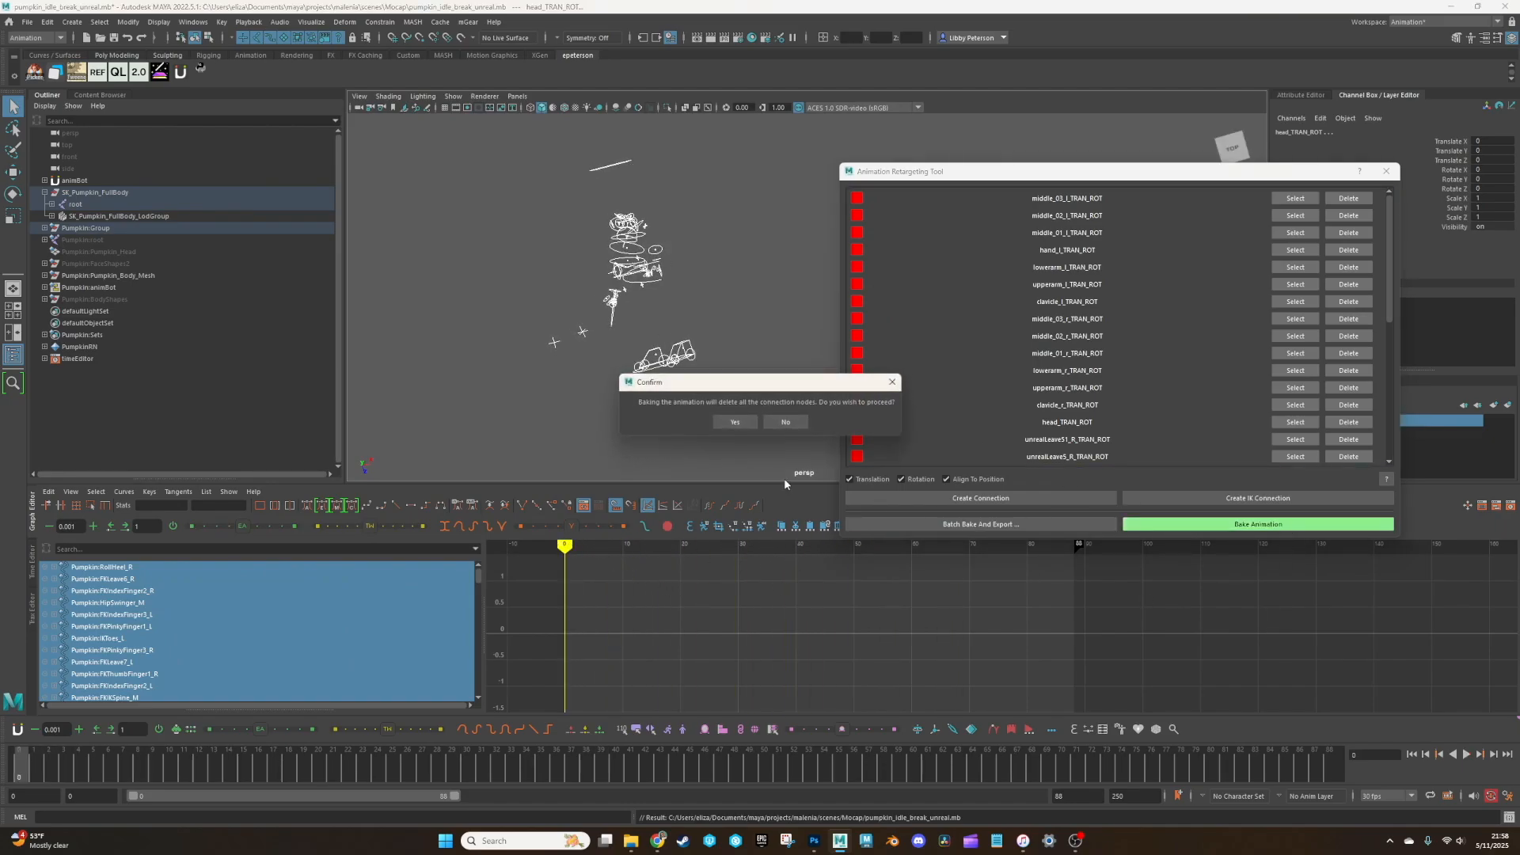
{"action": "left_click", "coordinate": [735, 422]}
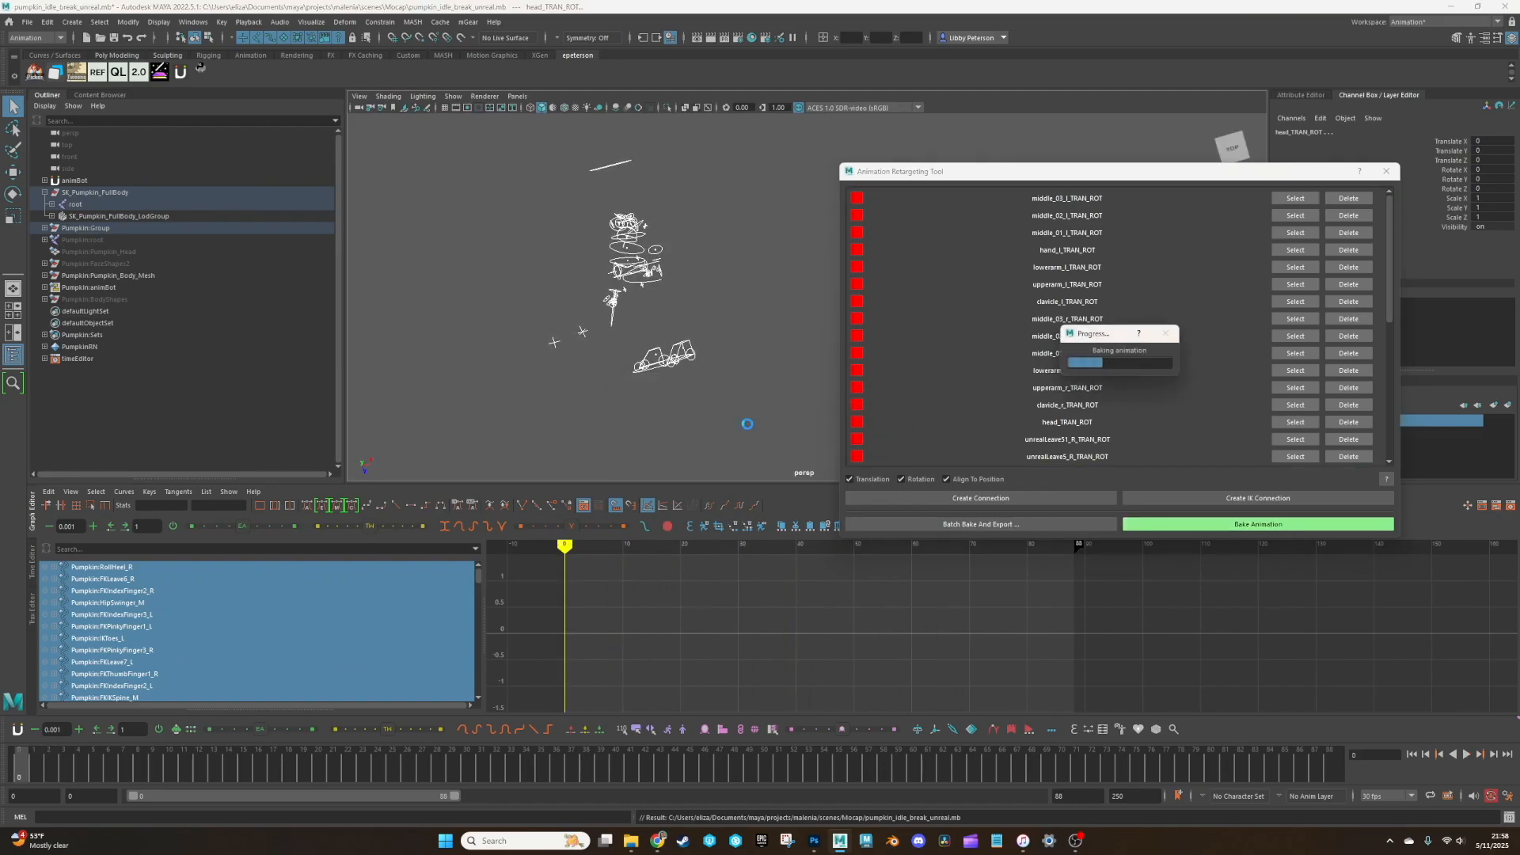
{"action": "left_click", "coordinate": [1257, 524]}
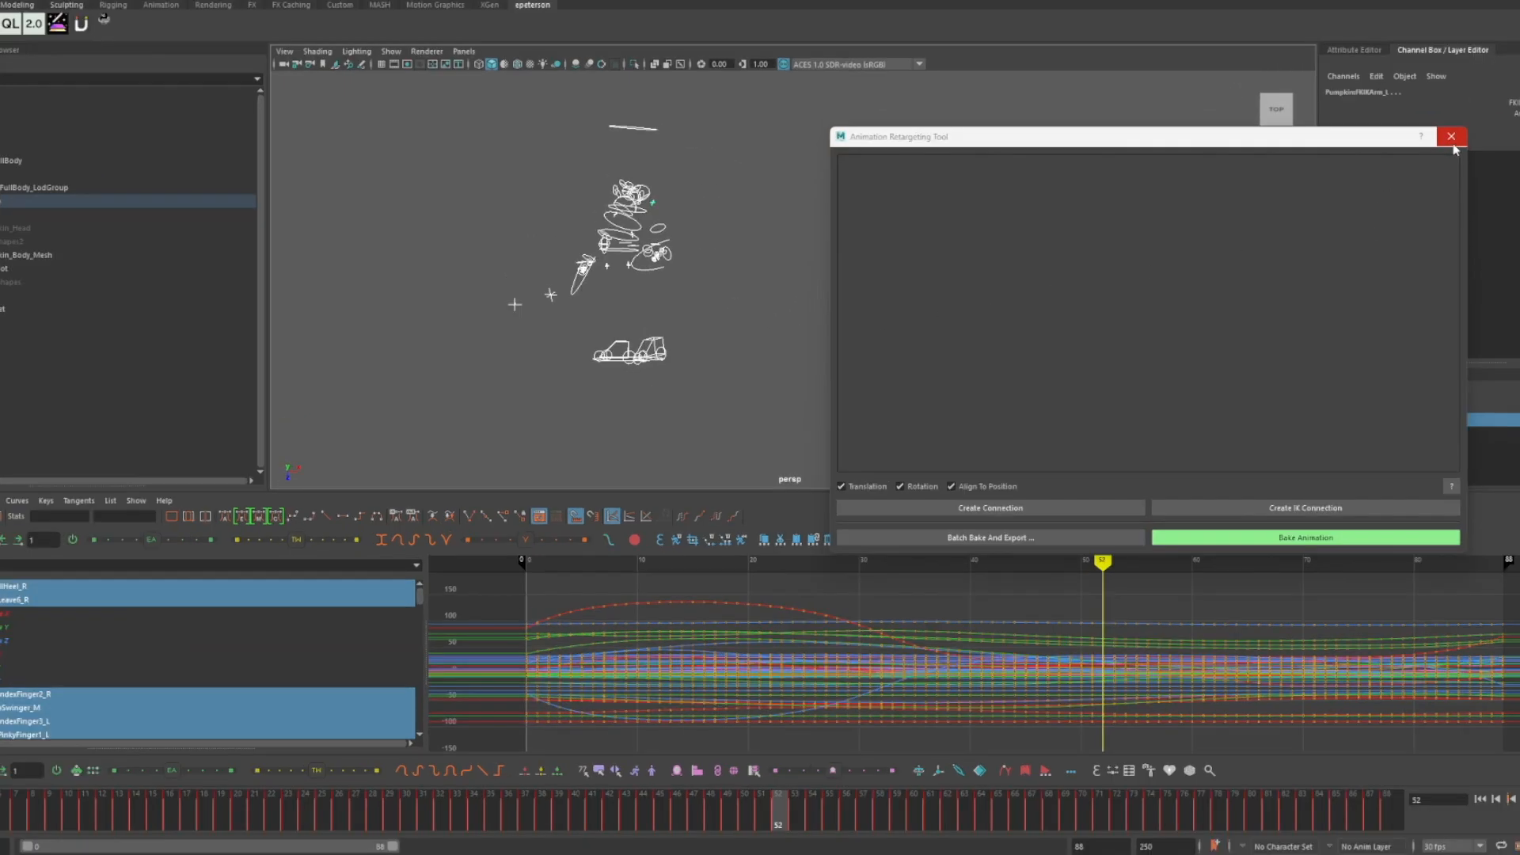
{"action": "mouse_move", "coordinate": [1452, 149]}
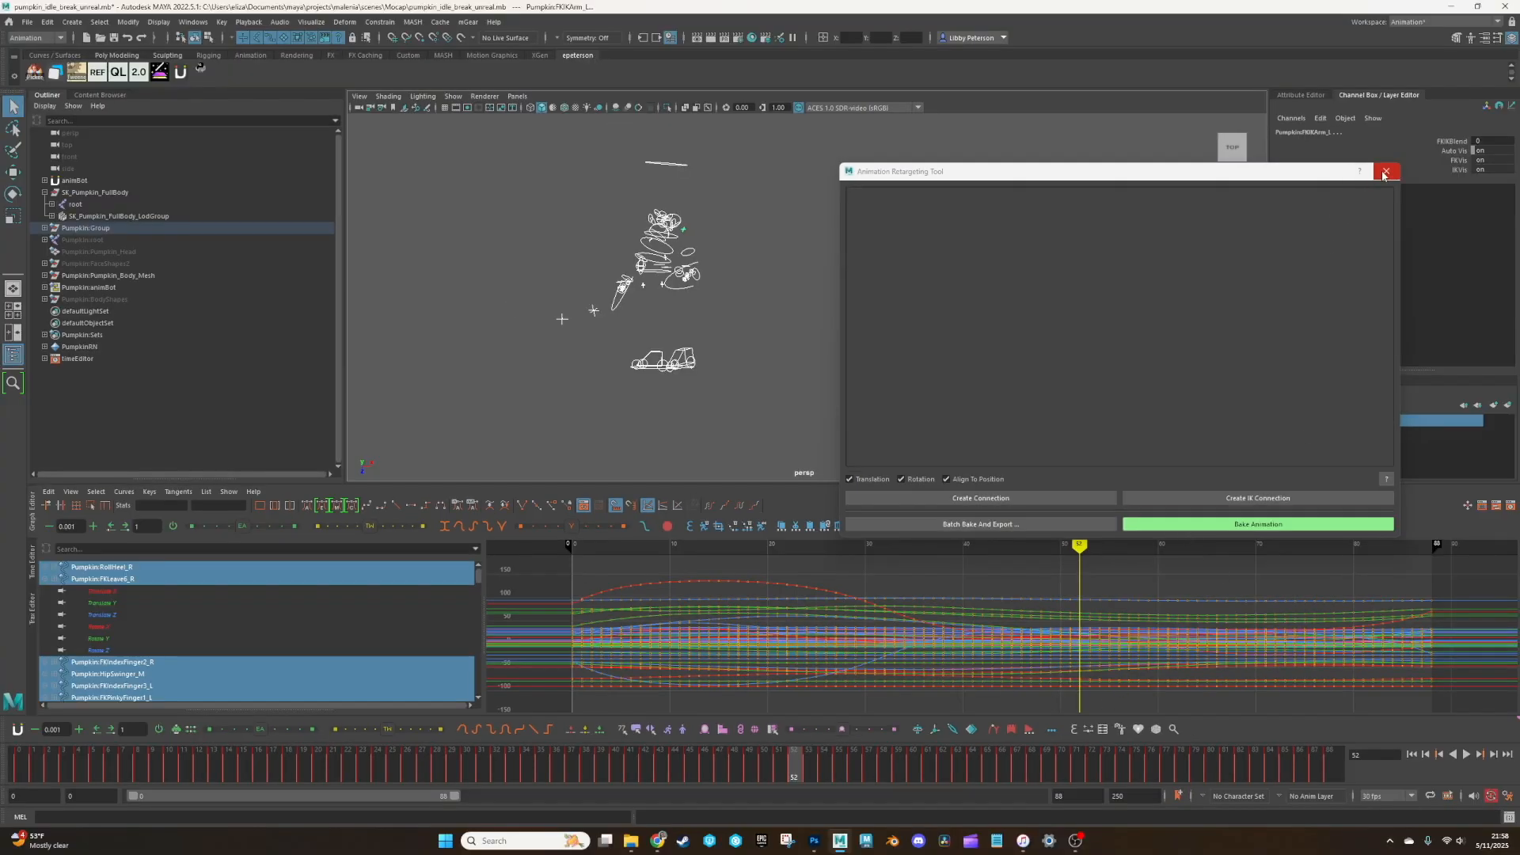
Step: Close the retargeting tool and scrub the Time Editor playhead back to frame 19
{"action": "left_click", "coordinate": [1385, 172]}
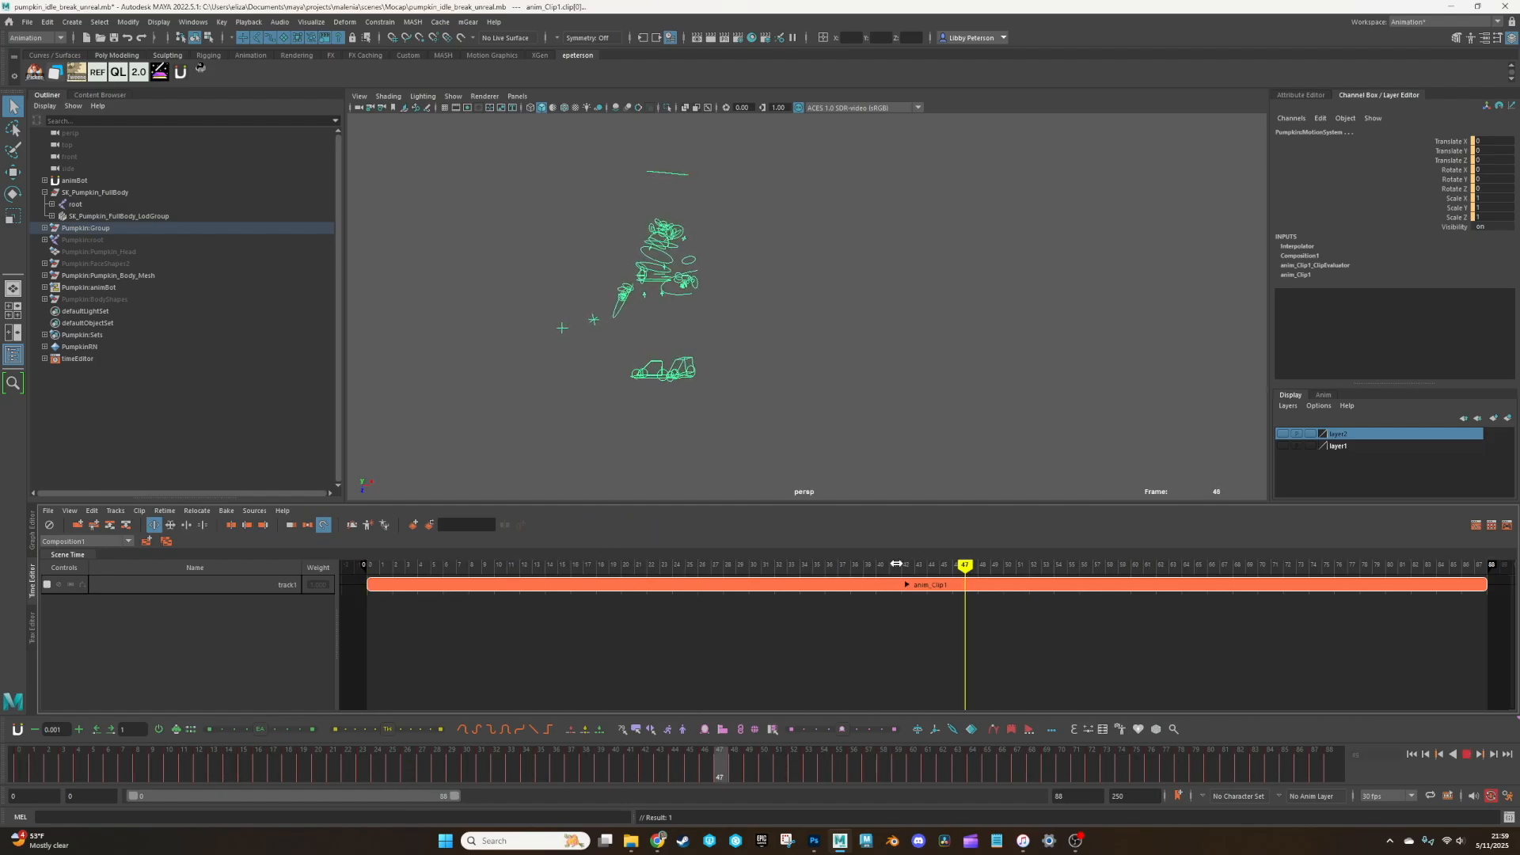
{"action": "left_click", "coordinate": [761, 564]}
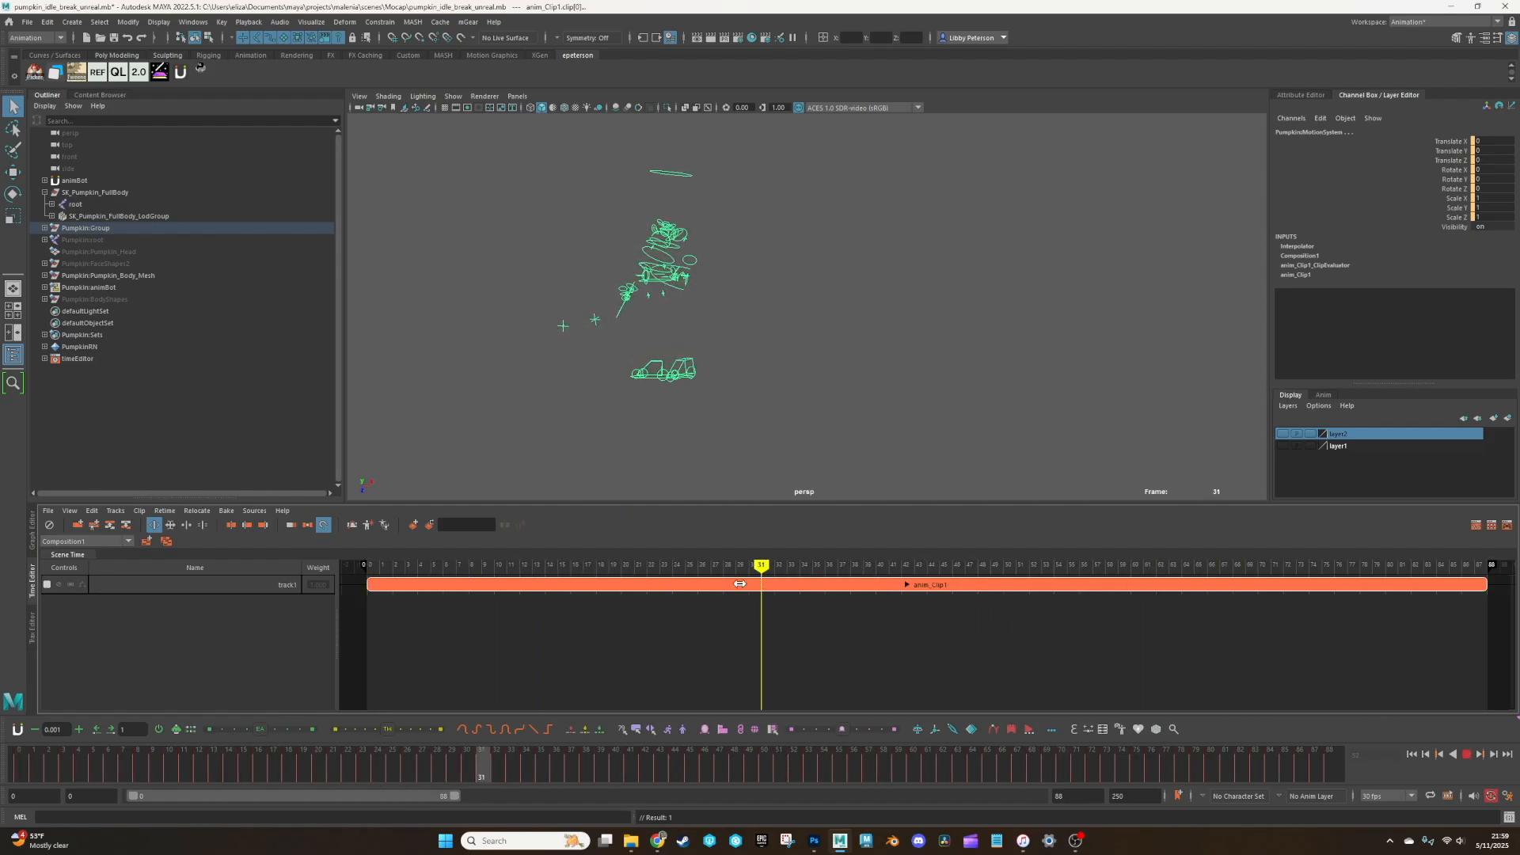
{"action": "left_click_drag", "start_coordinate": [762, 565], "coordinate": [608, 565]}
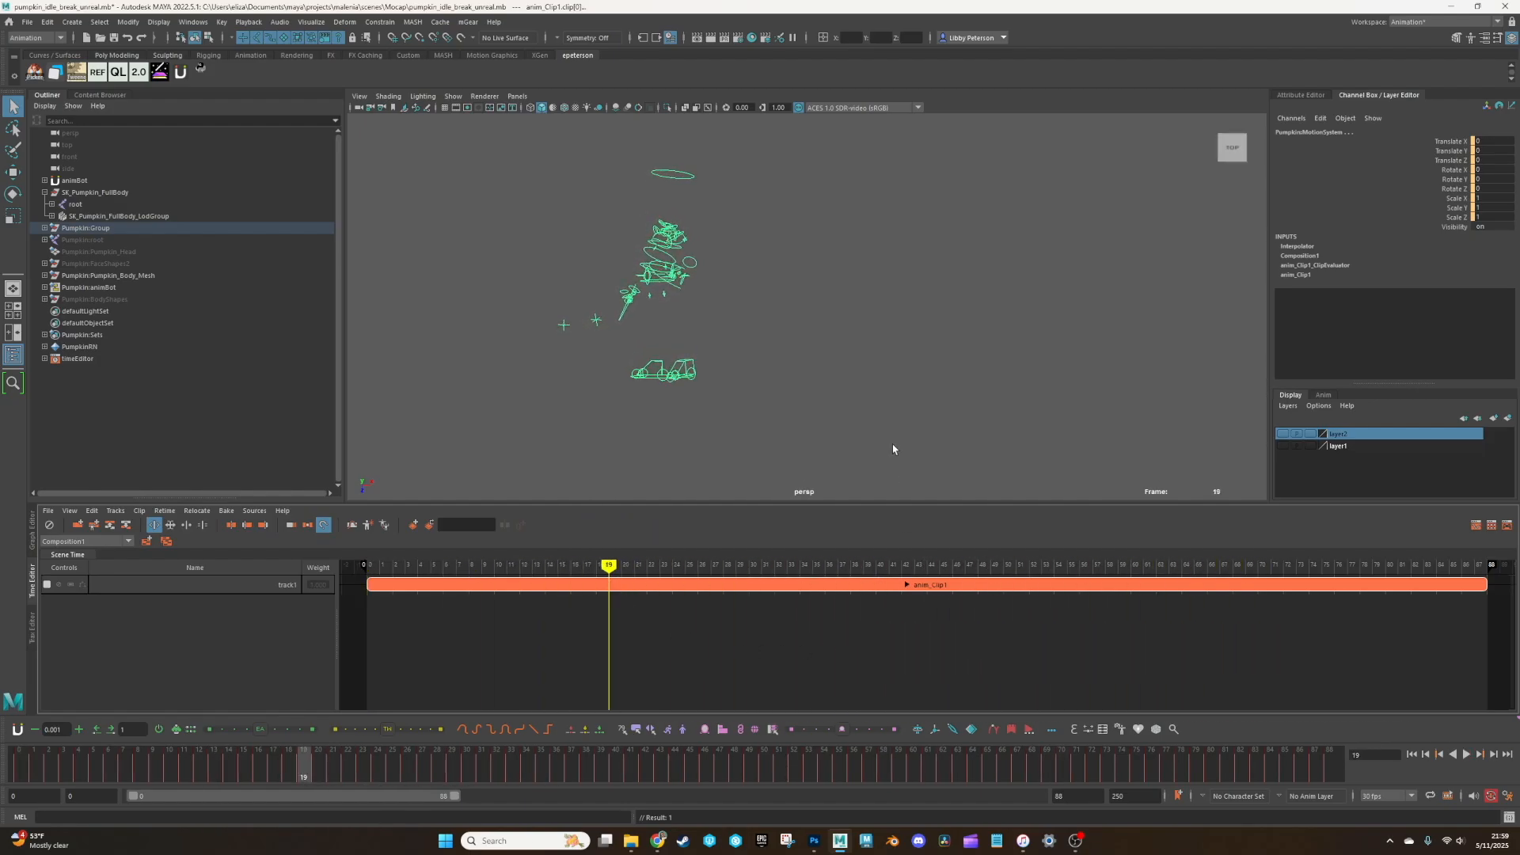
{"action": "mouse_move", "coordinate": [747, 584]}
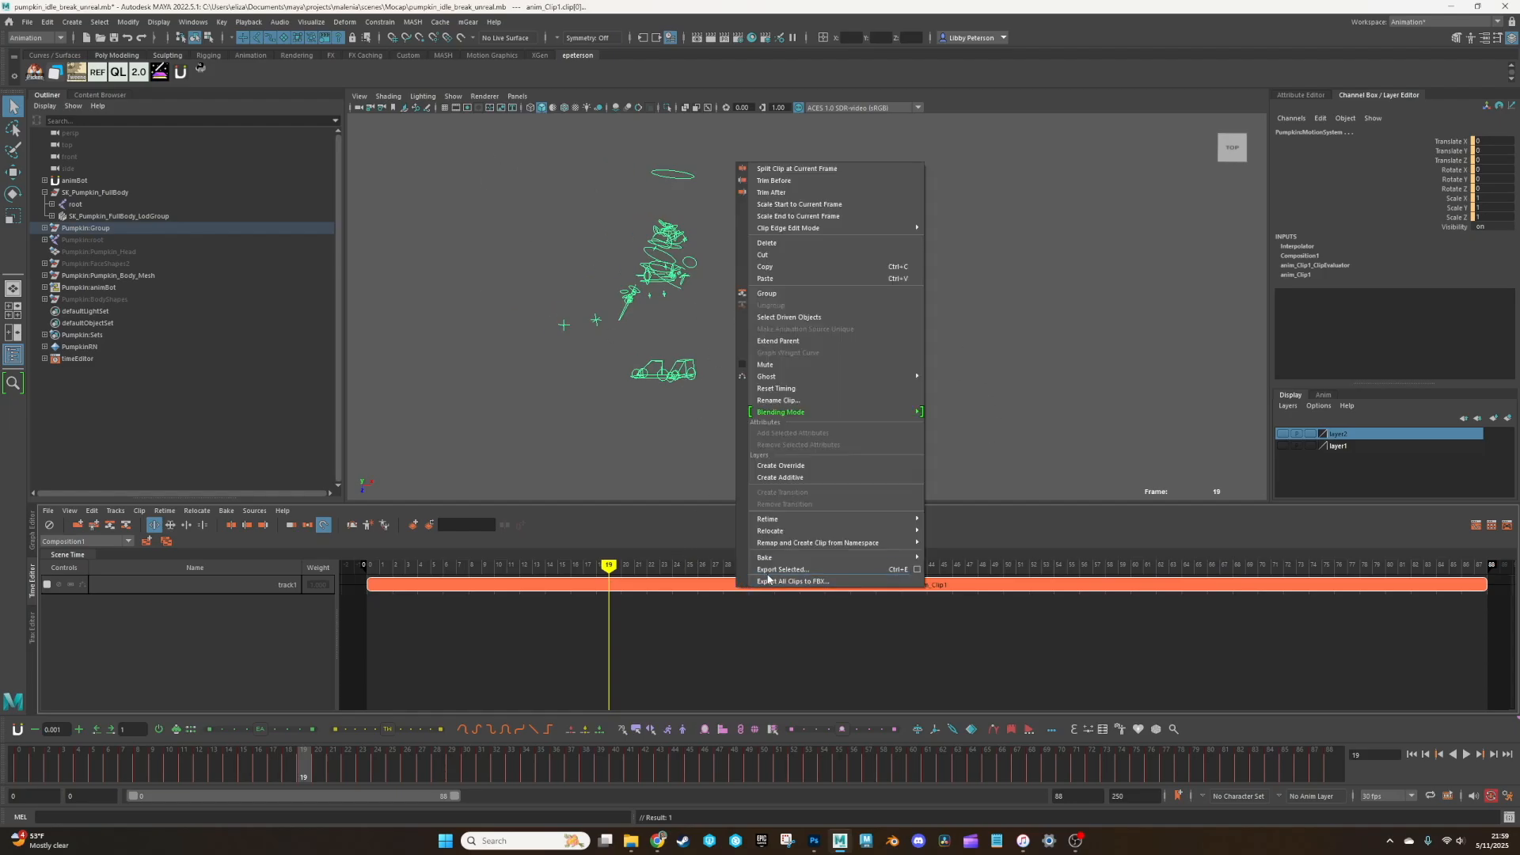
Step: Export the selected clip as plr_pumpkin_idle_break_01.fbx into Clip Exports
{"action": "left_click", "coordinate": [782, 569]}
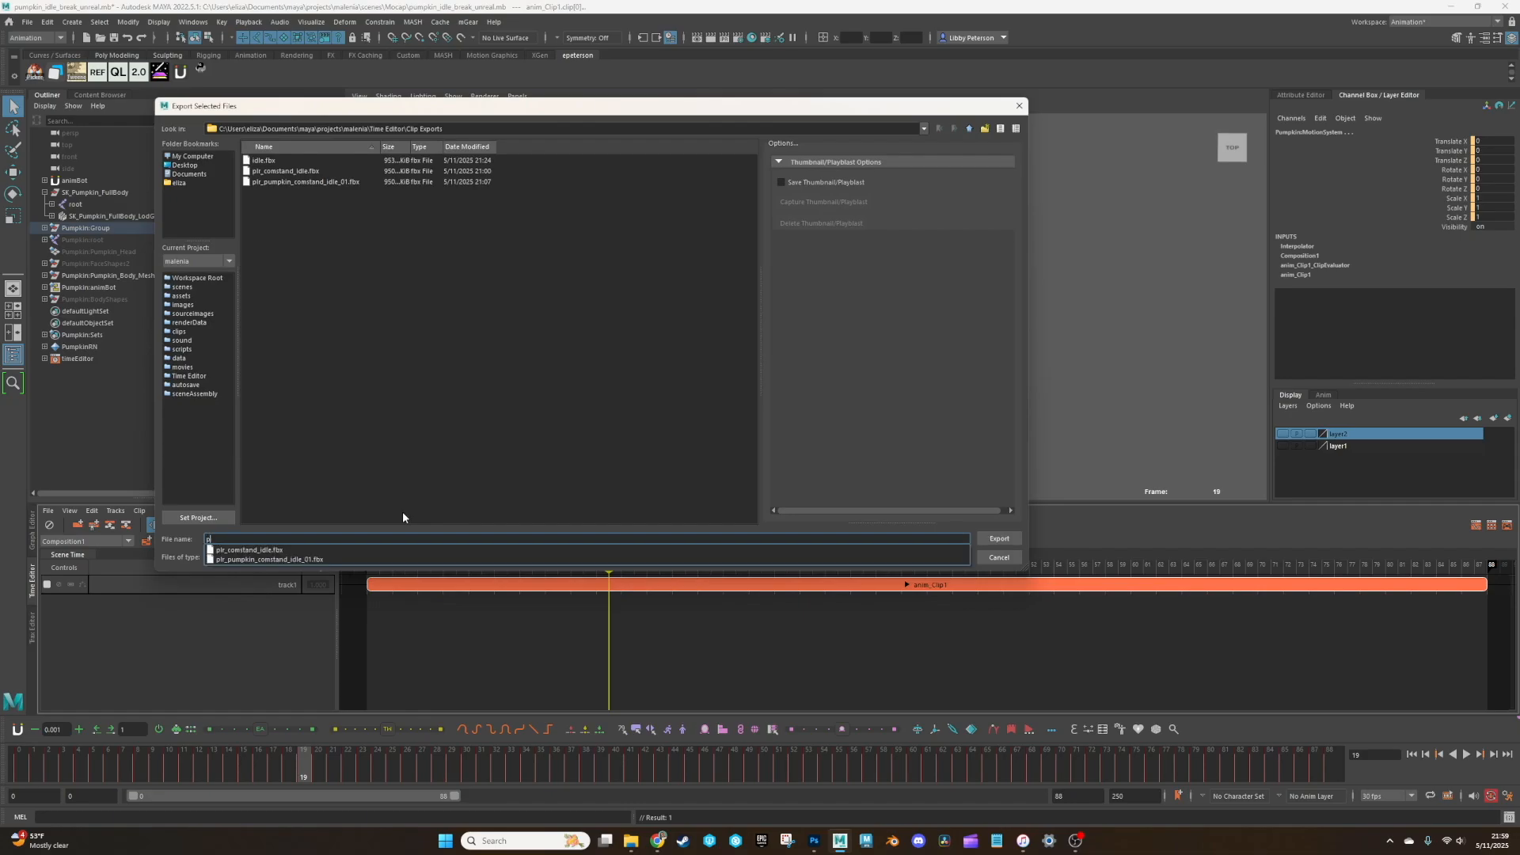
{"action": "left_click", "coordinate": [999, 538]}
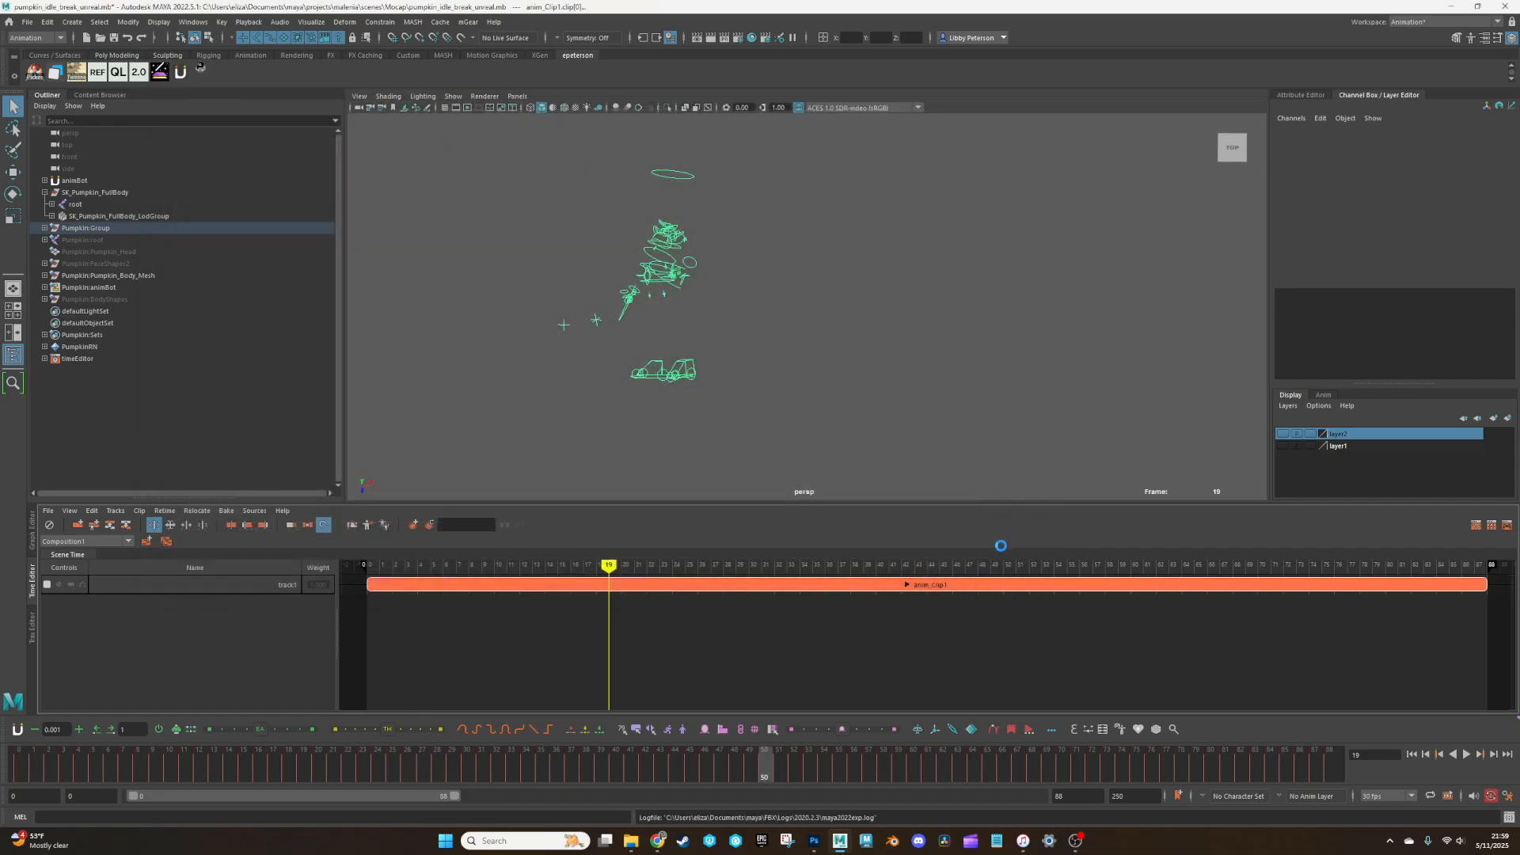
{"action": "left_click", "coordinate": [666, 371]}
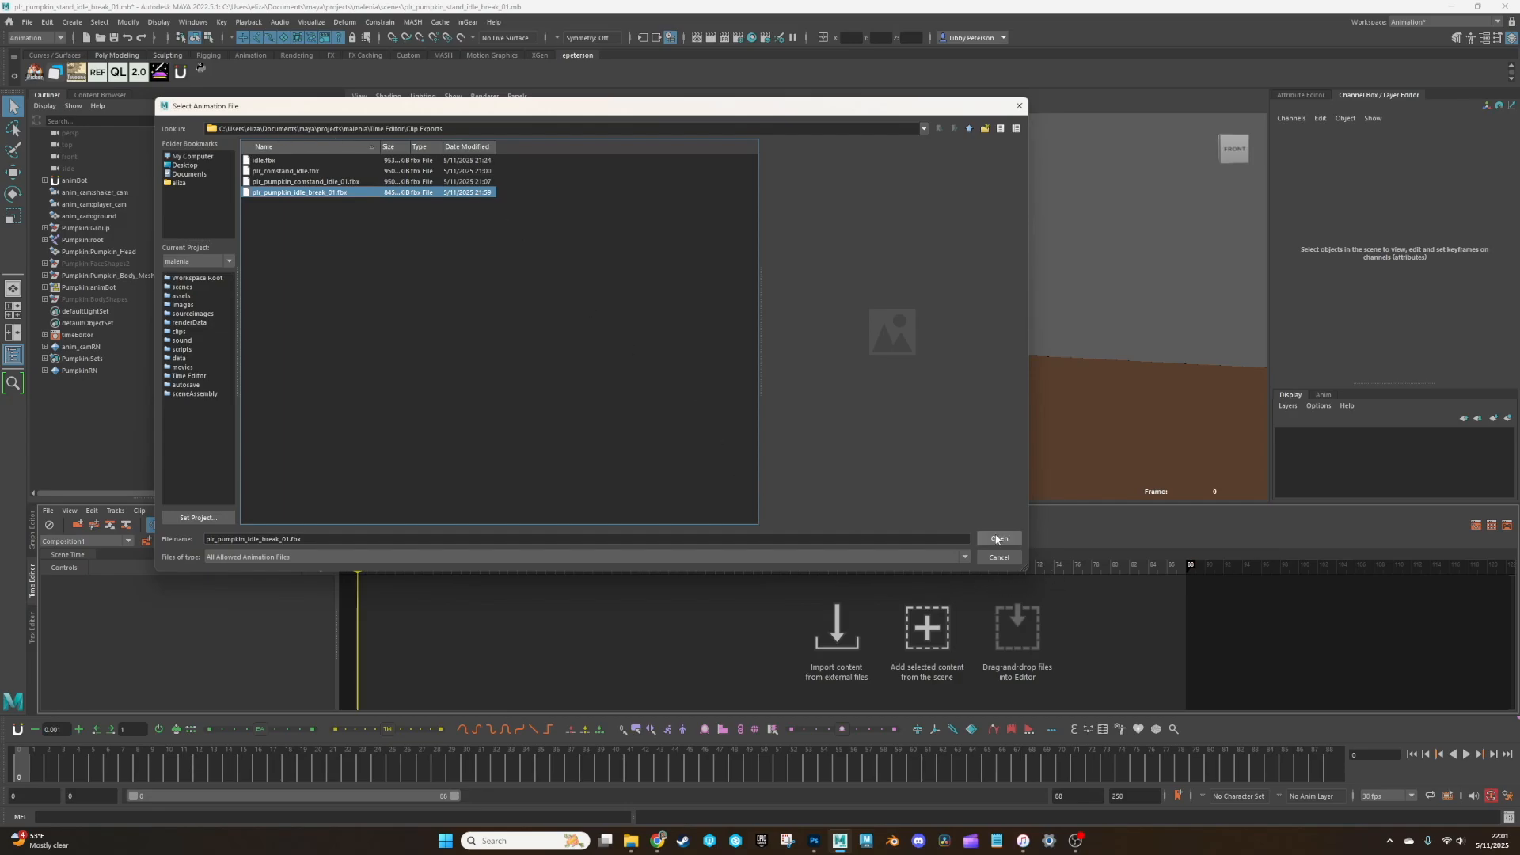
Step: Import pir_pumpkin_idle_break_01.fbx onto the pumpkin track and orbit to check the pose
{"action": "left_click", "coordinate": [998, 538]}
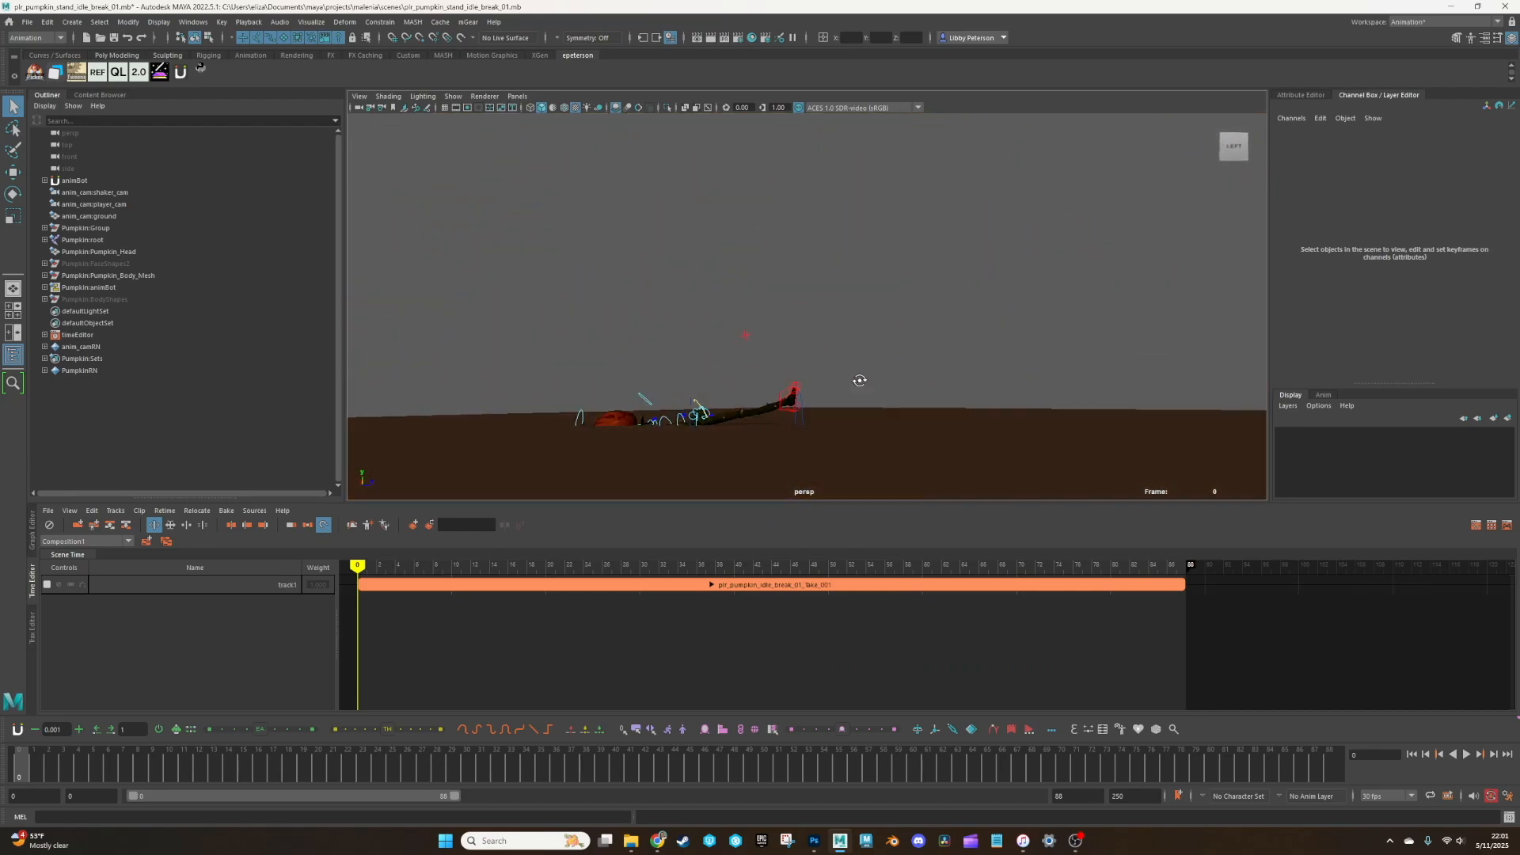
{"action": "left_click_drag", "start_coordinate": [858, 380], "coordinate": [913, 416]}
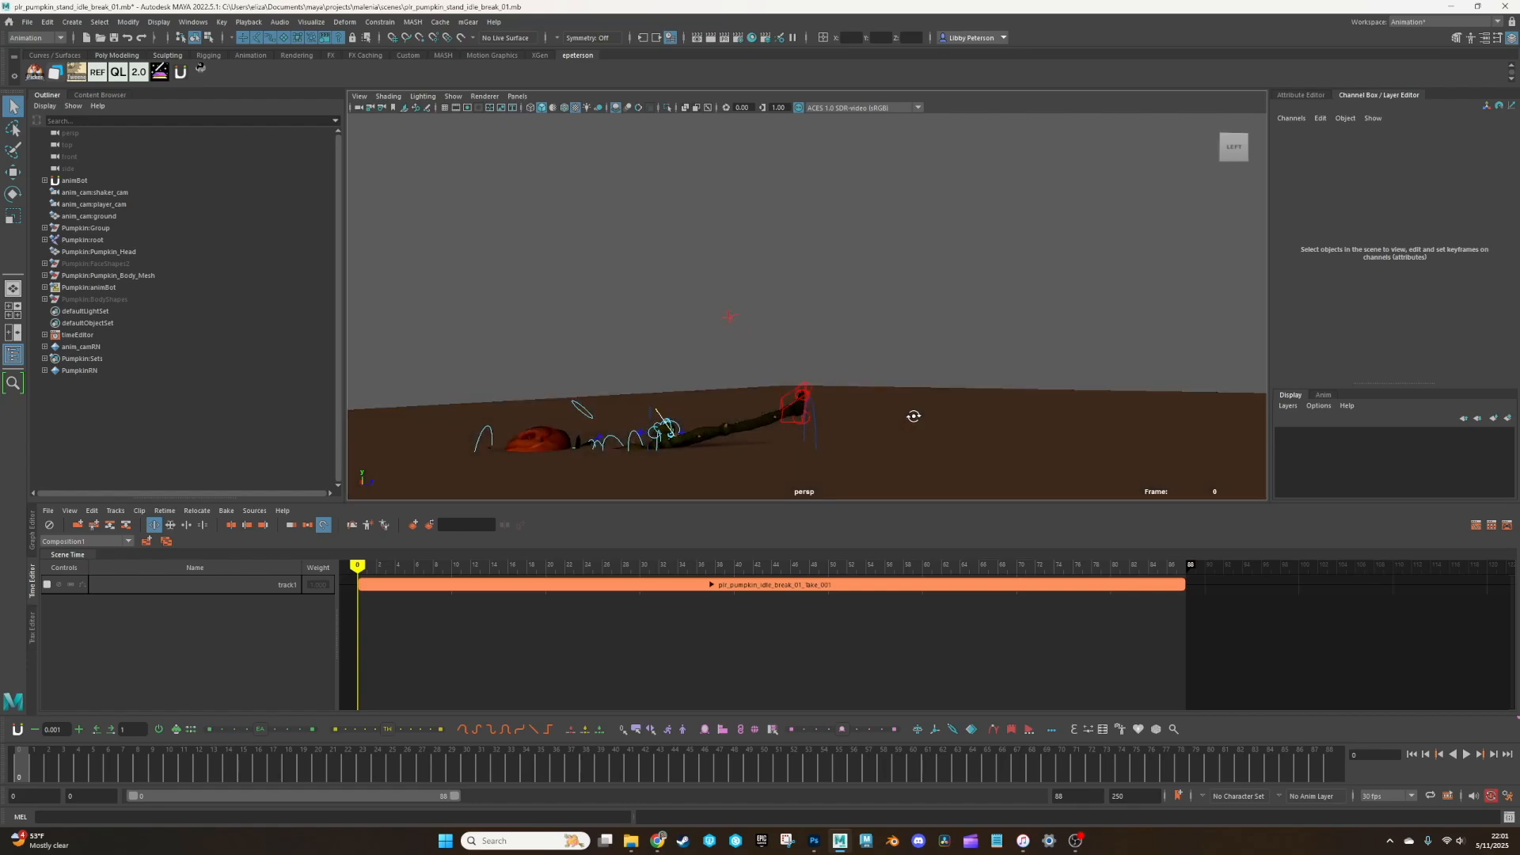
{"action": "left_click", "coordinate": [79, 215]}
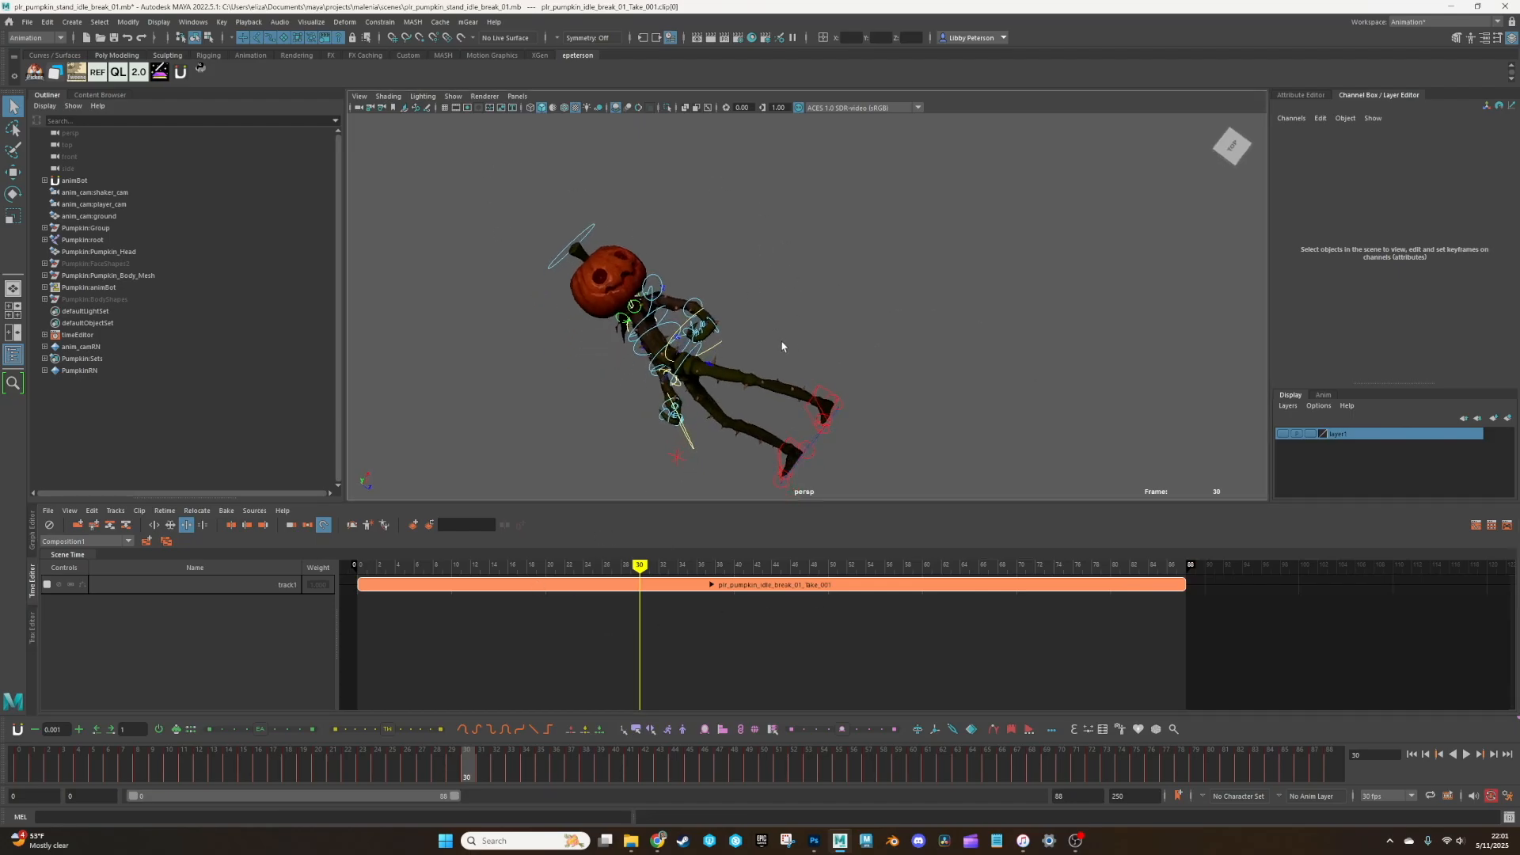
{"action": "mouse_move", "coordinate": [598, 587]}
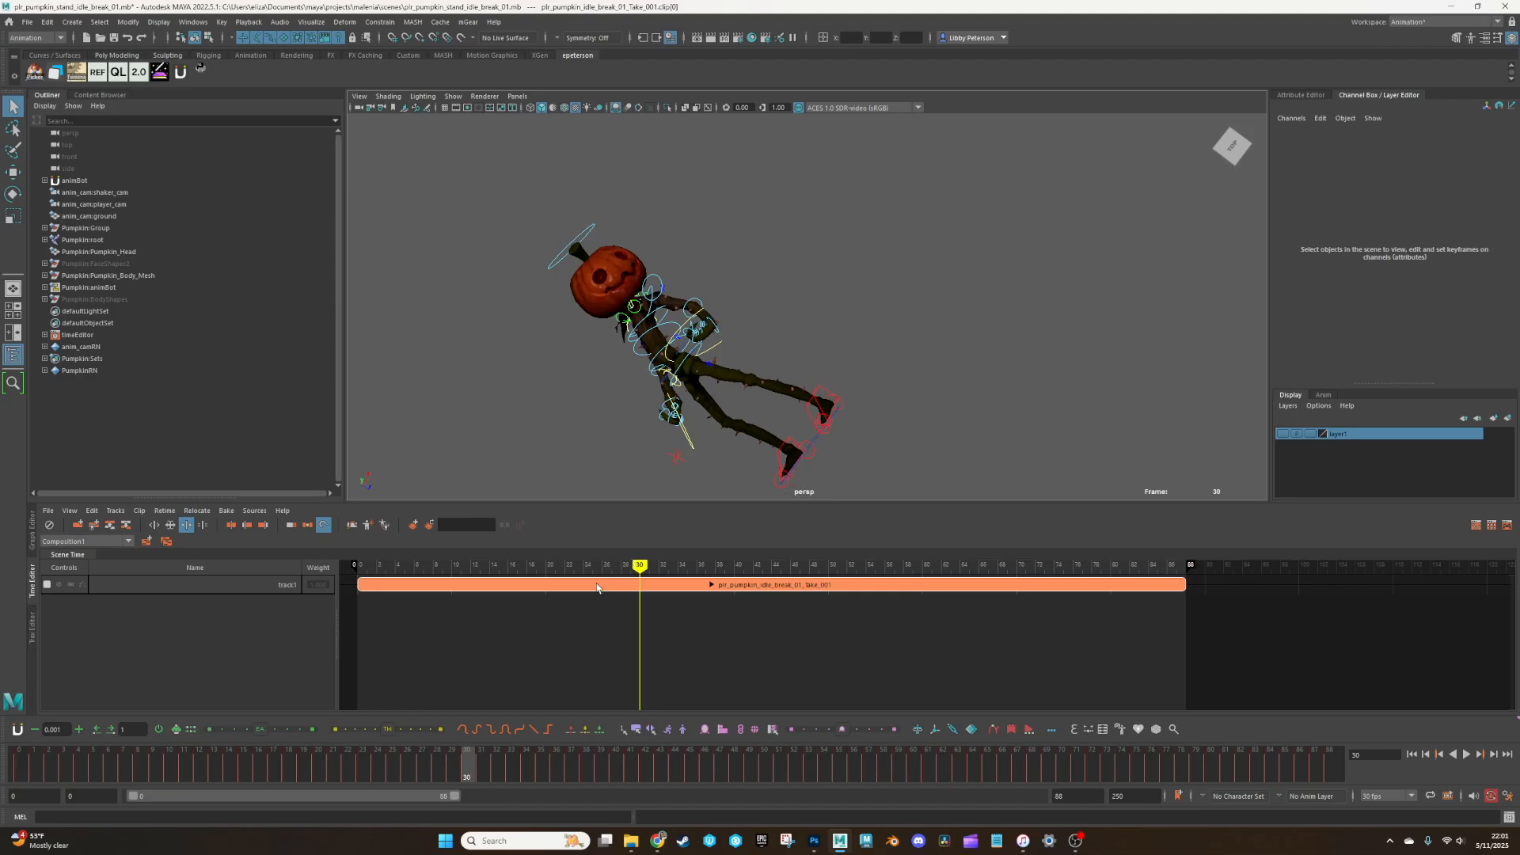
Step: Apply Bake to Scene and Delete to the idle break clip
{"action": "right_click", "coordinate": [598, 586]}
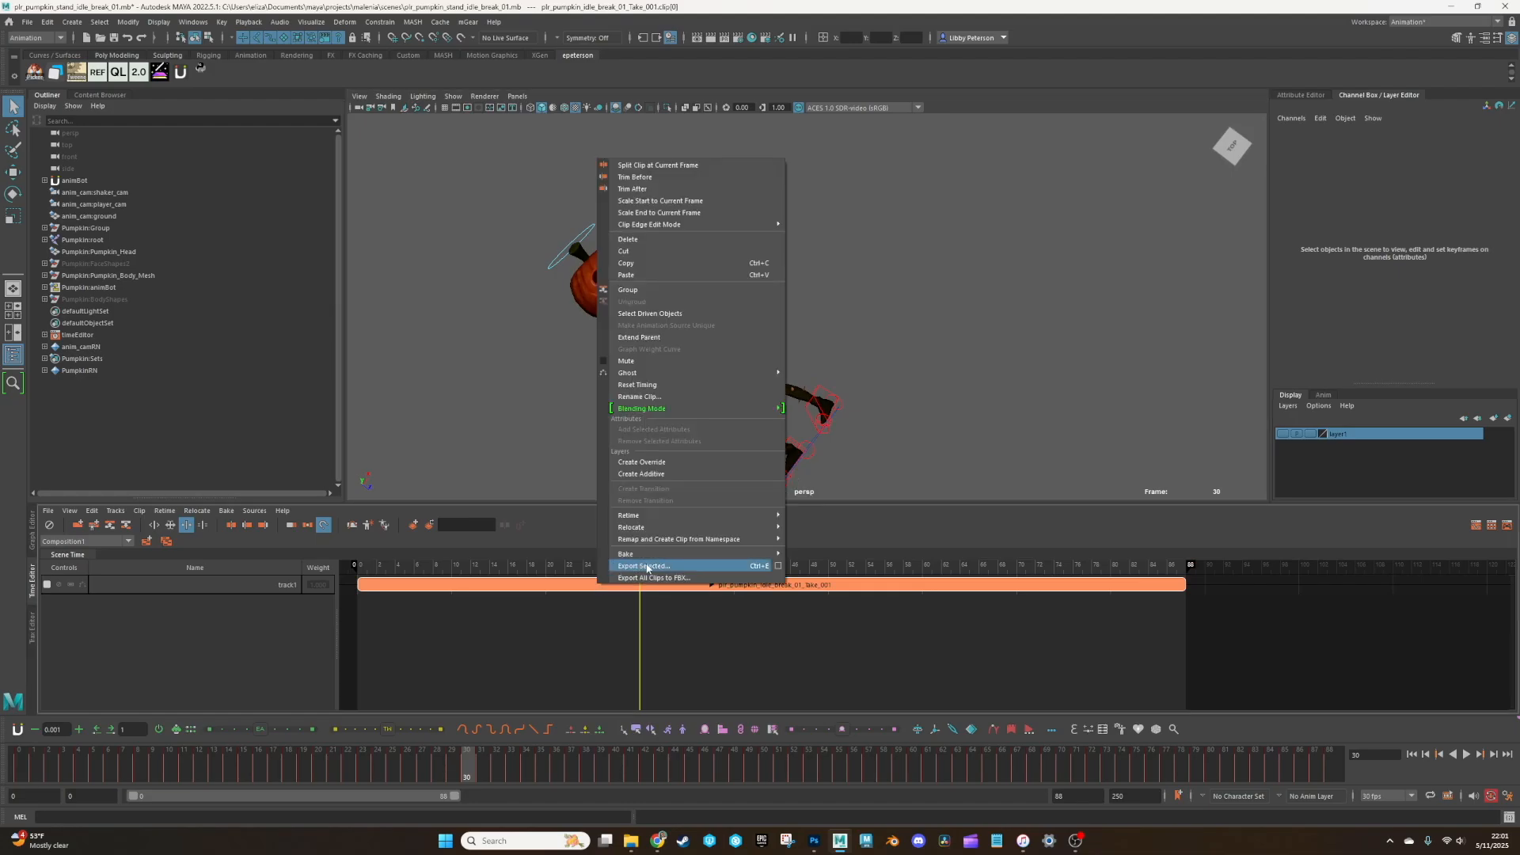
{"action": "mouse_move", "coordinate": [626, 553]}
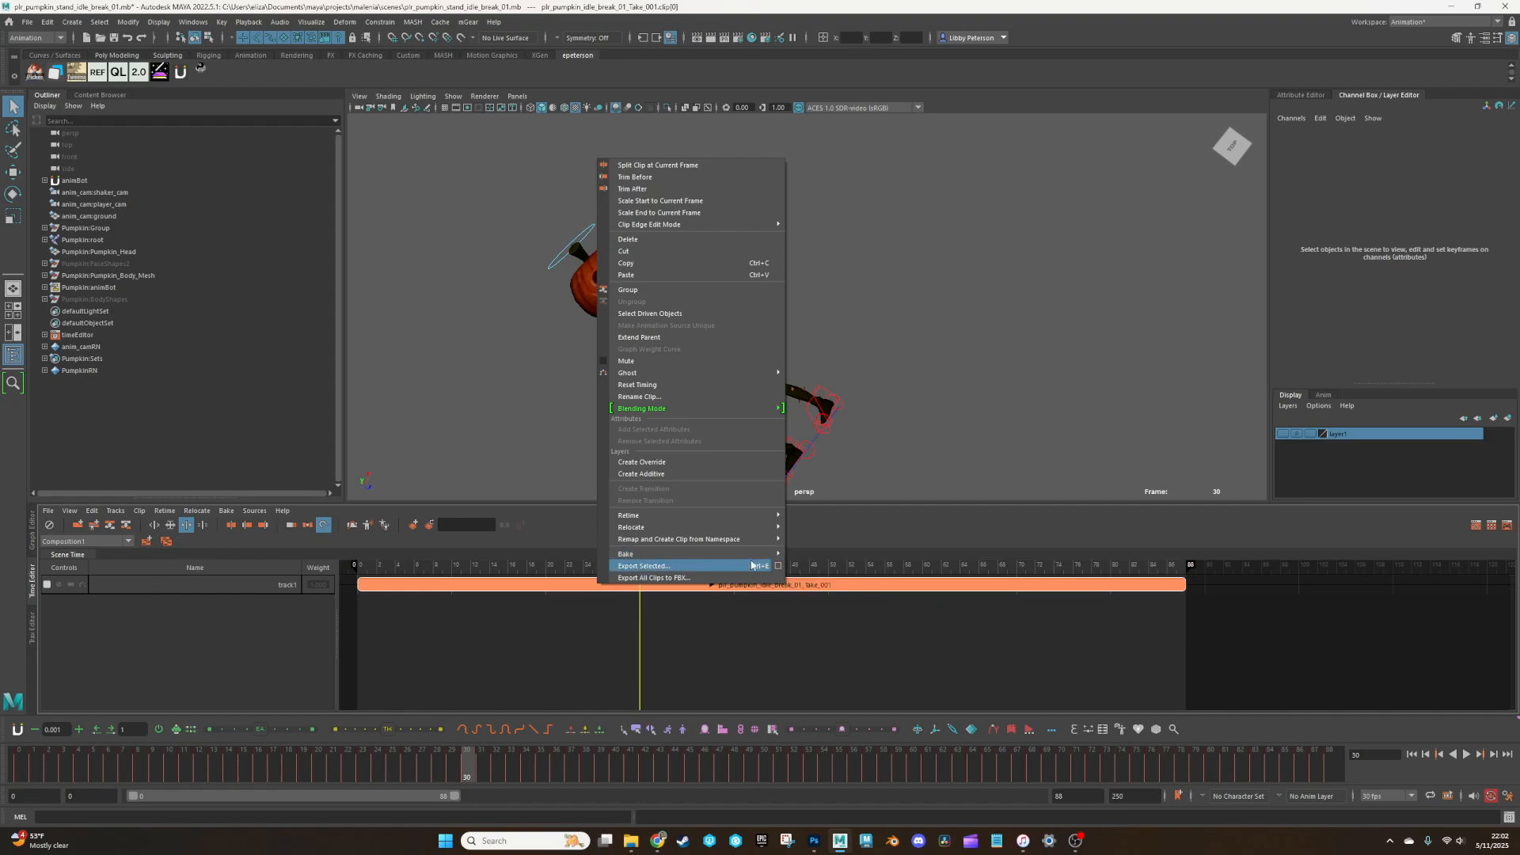
{"action": "mouse_move", "coordinate": [626, 554]}
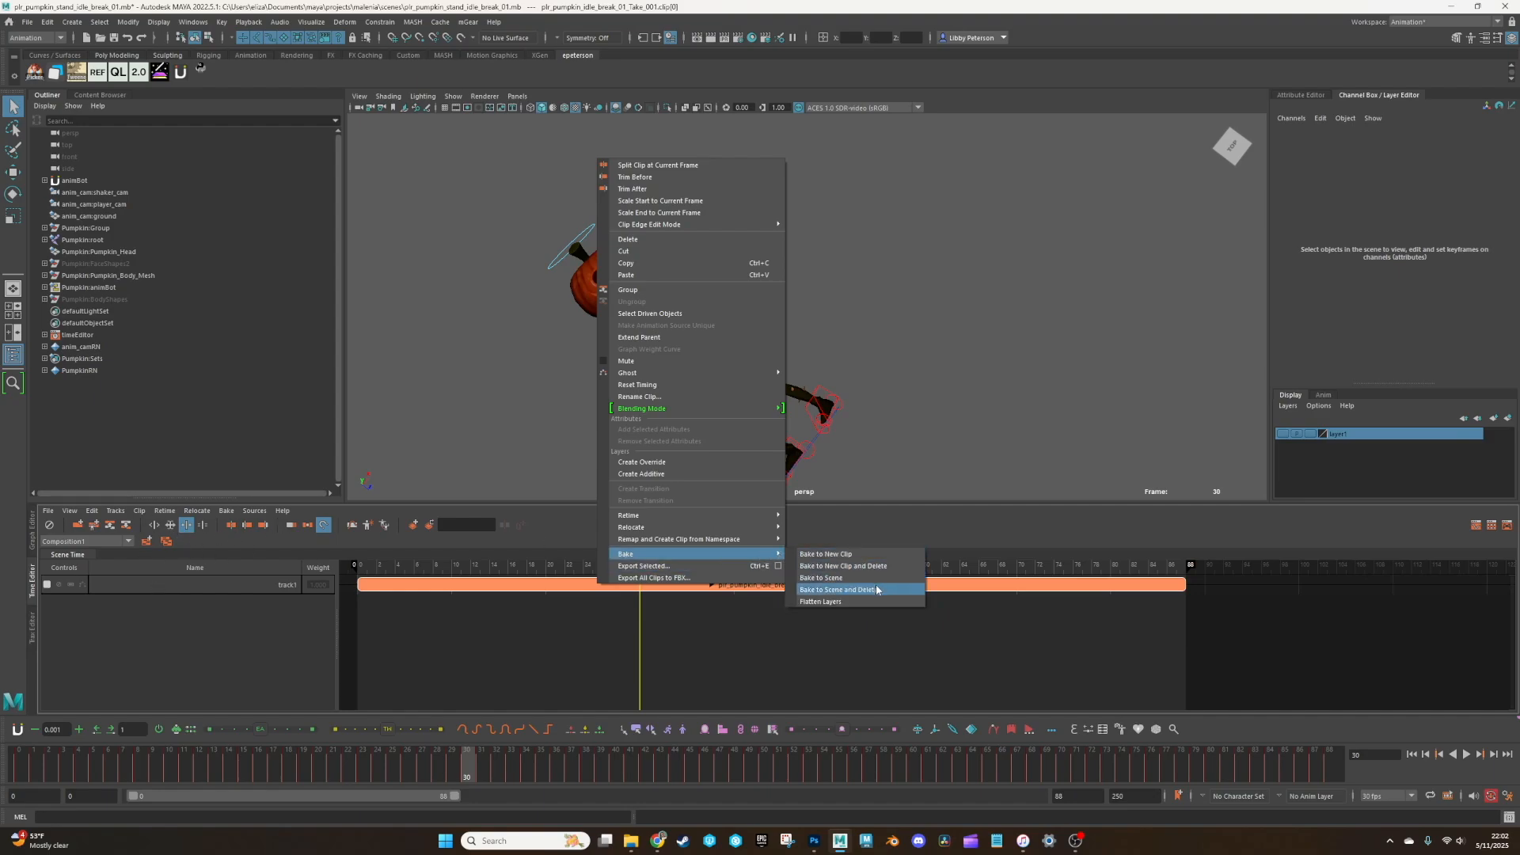
{"action": "left_click", "coordinate": [836, 589]}
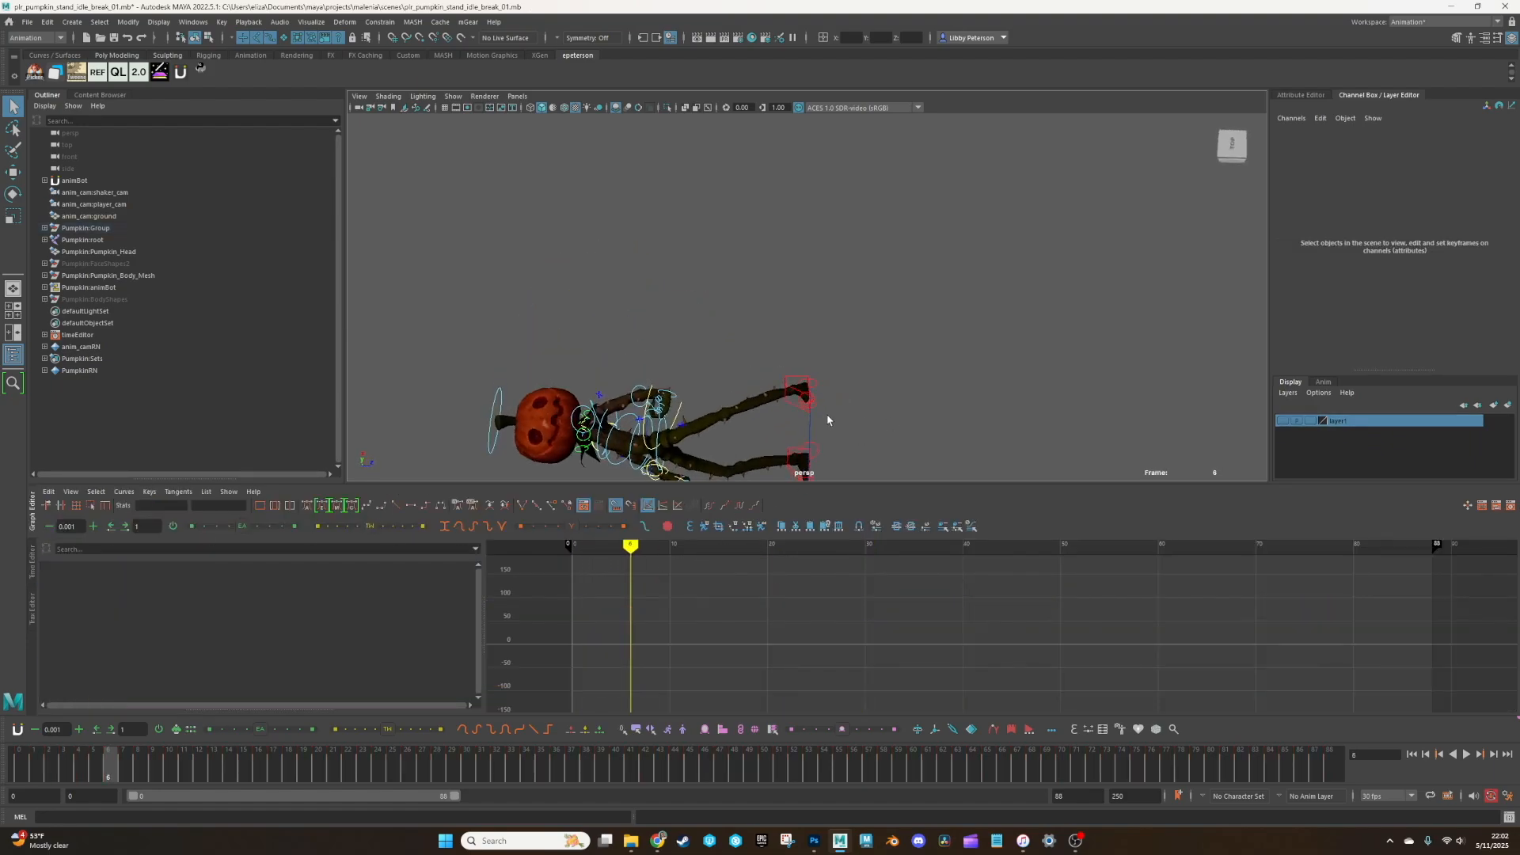
Step: Run the reset pose tool on PumpkinMain and dismiss the reset check prompt
{"action": "left_click", "coordinate": [78, 228]}
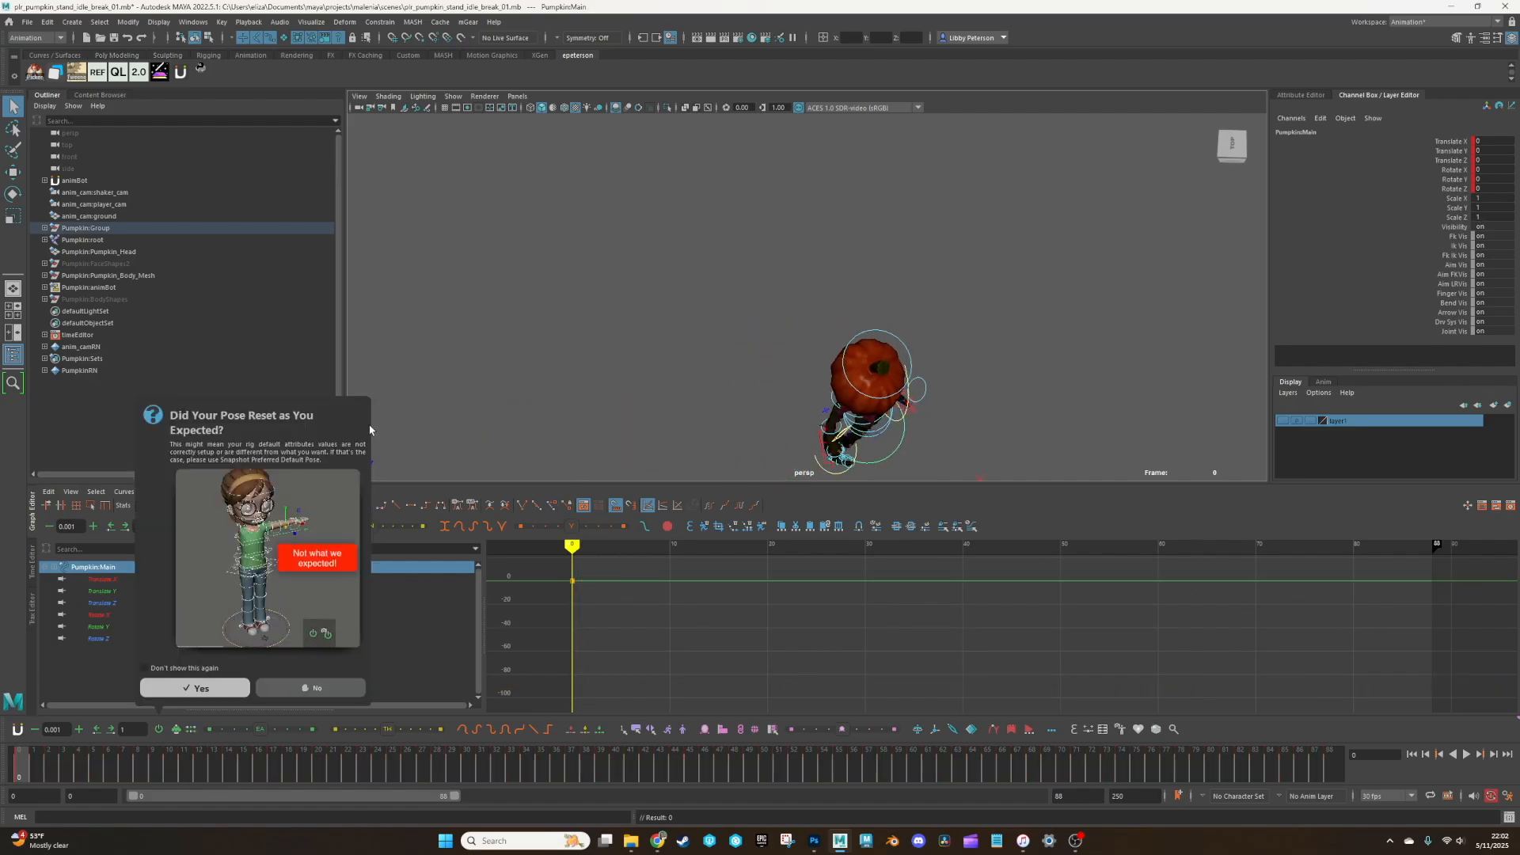
{"action": "left_click", "coordinate": [194, 687]}
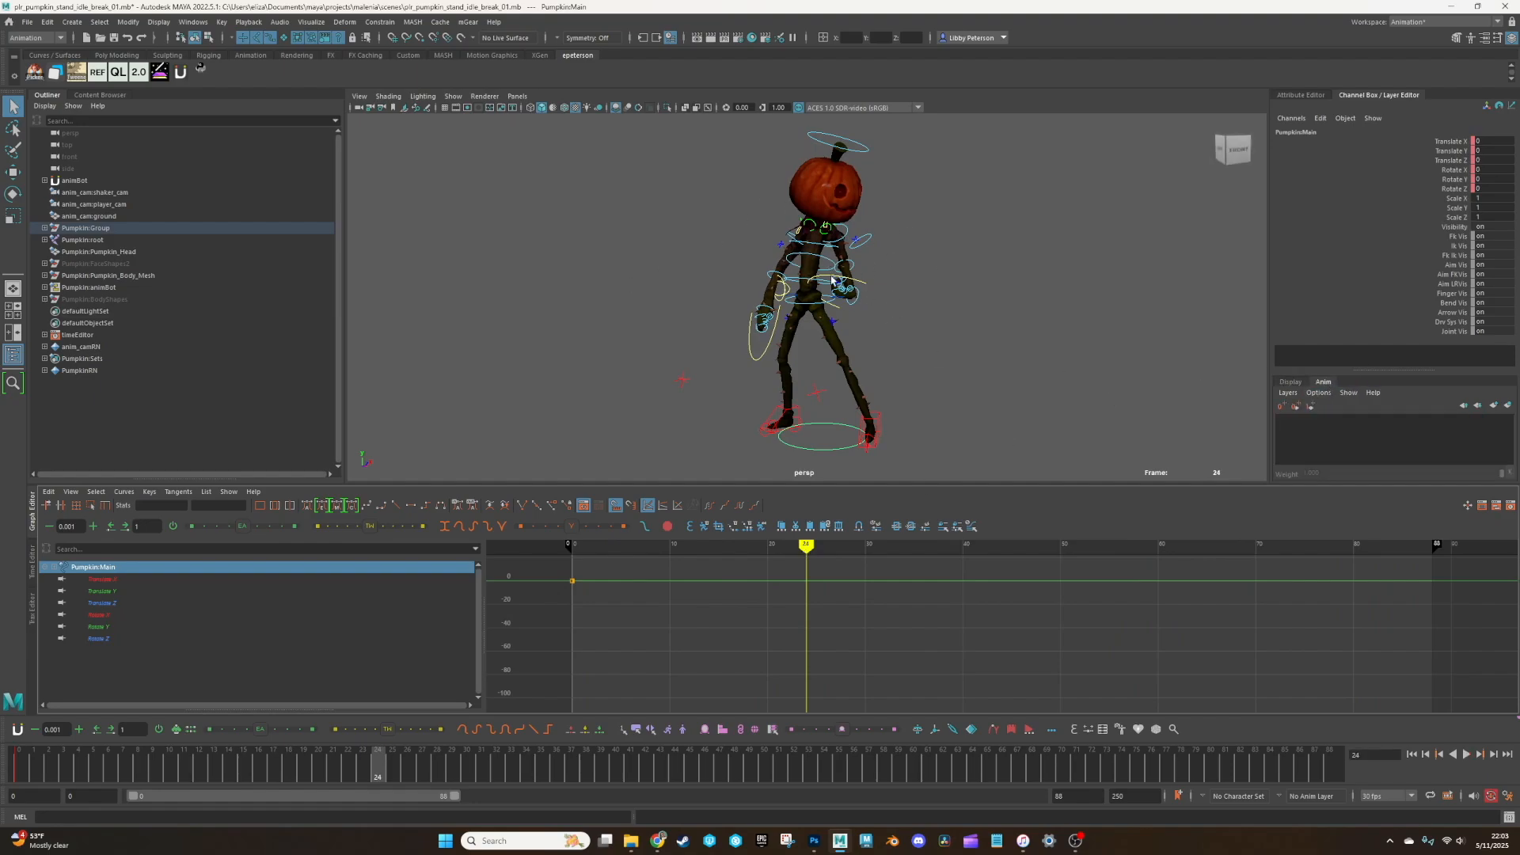
Step: Select the PumpkinFingers_L control to view its finger curl channels in the Graph Editor
{"action": "left_click", "coordinate": [845, 290]}
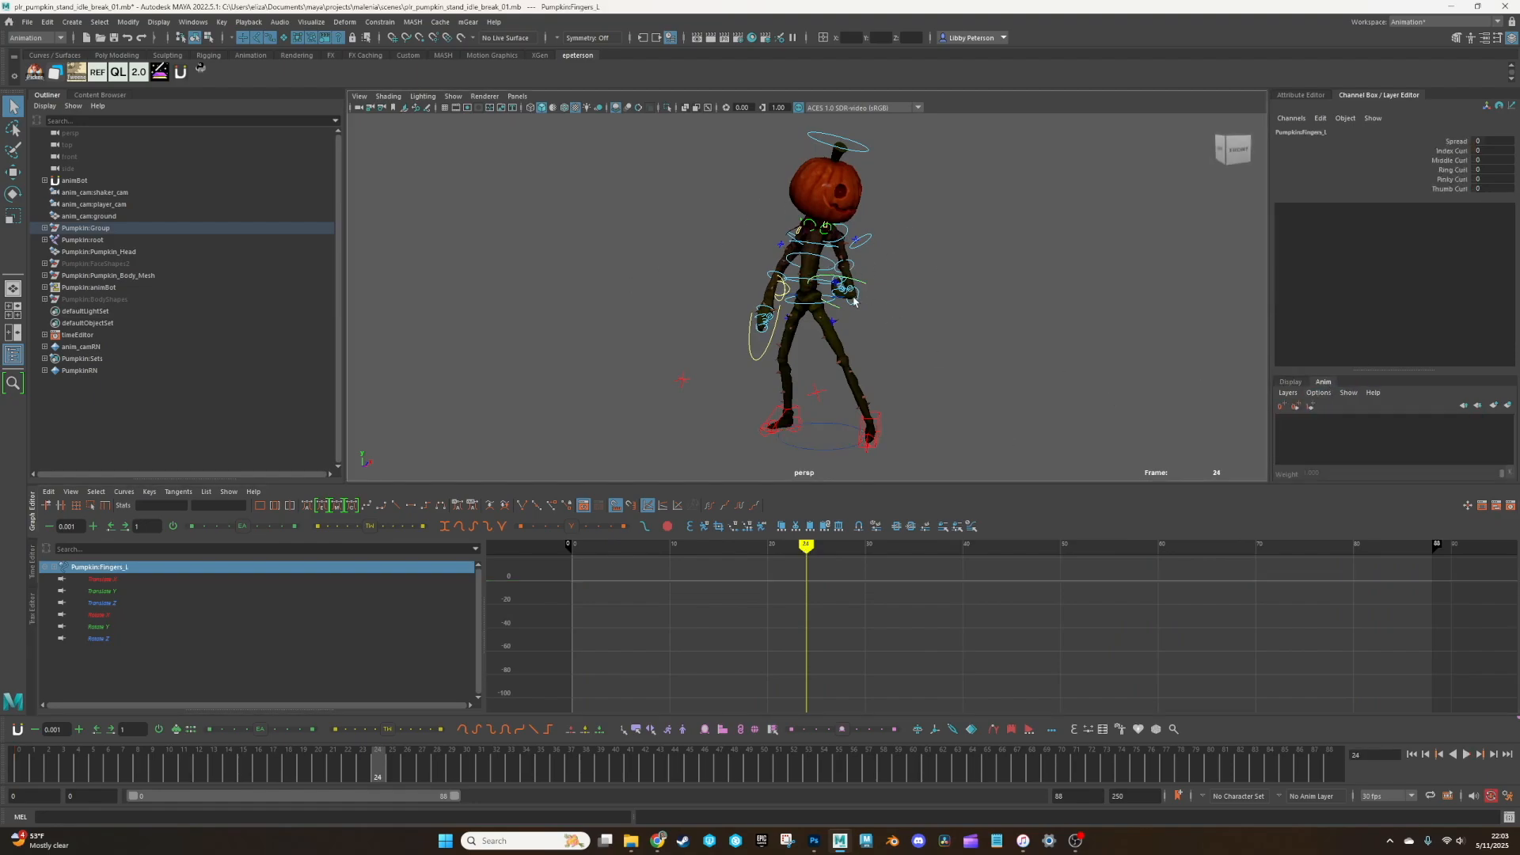
{"action": "mouse_move", "coordinate": [1144, 786]}
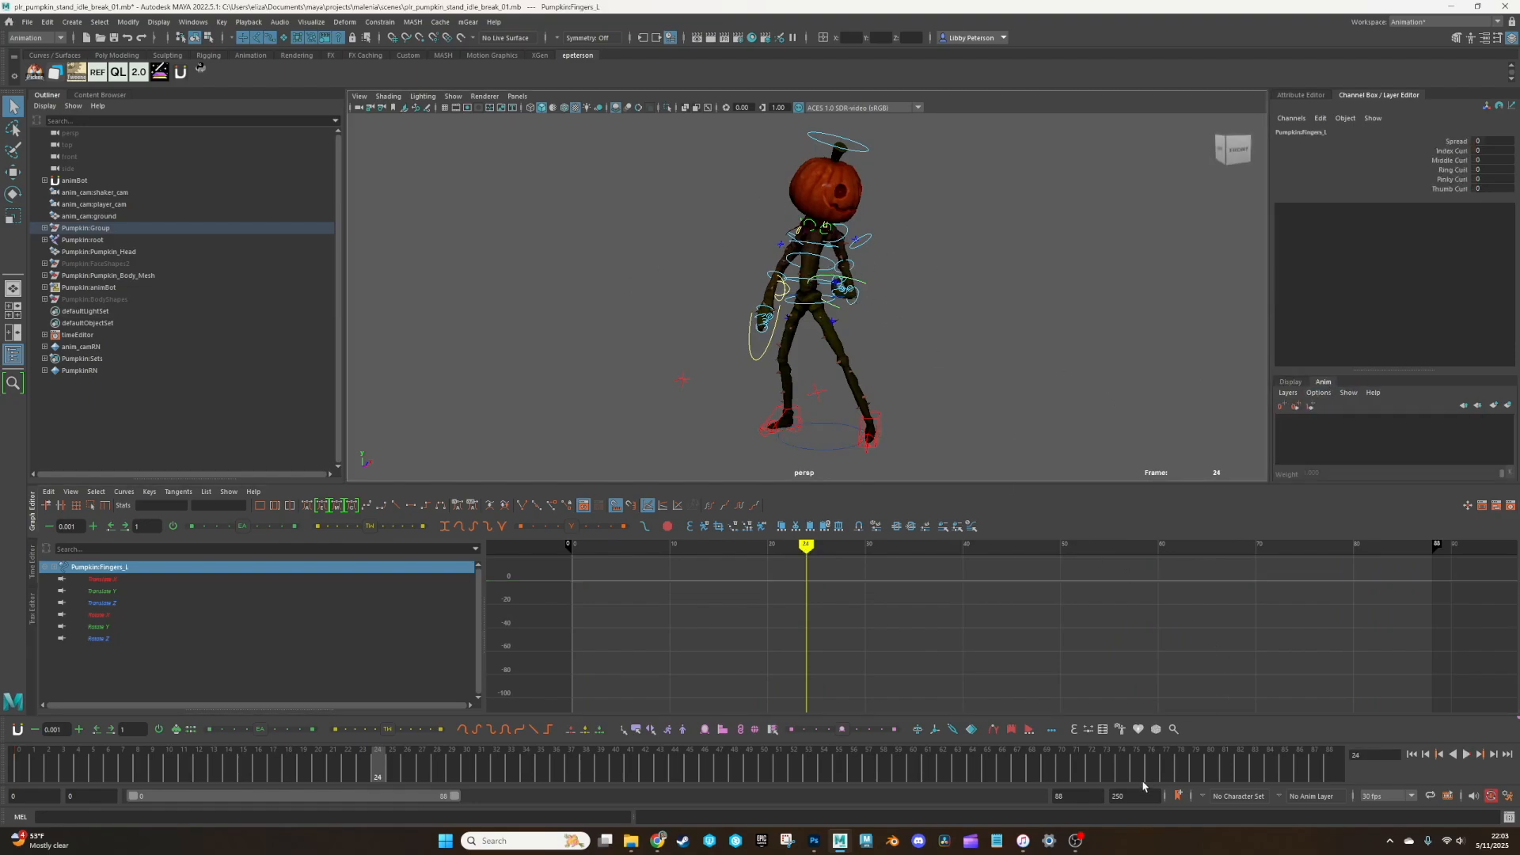